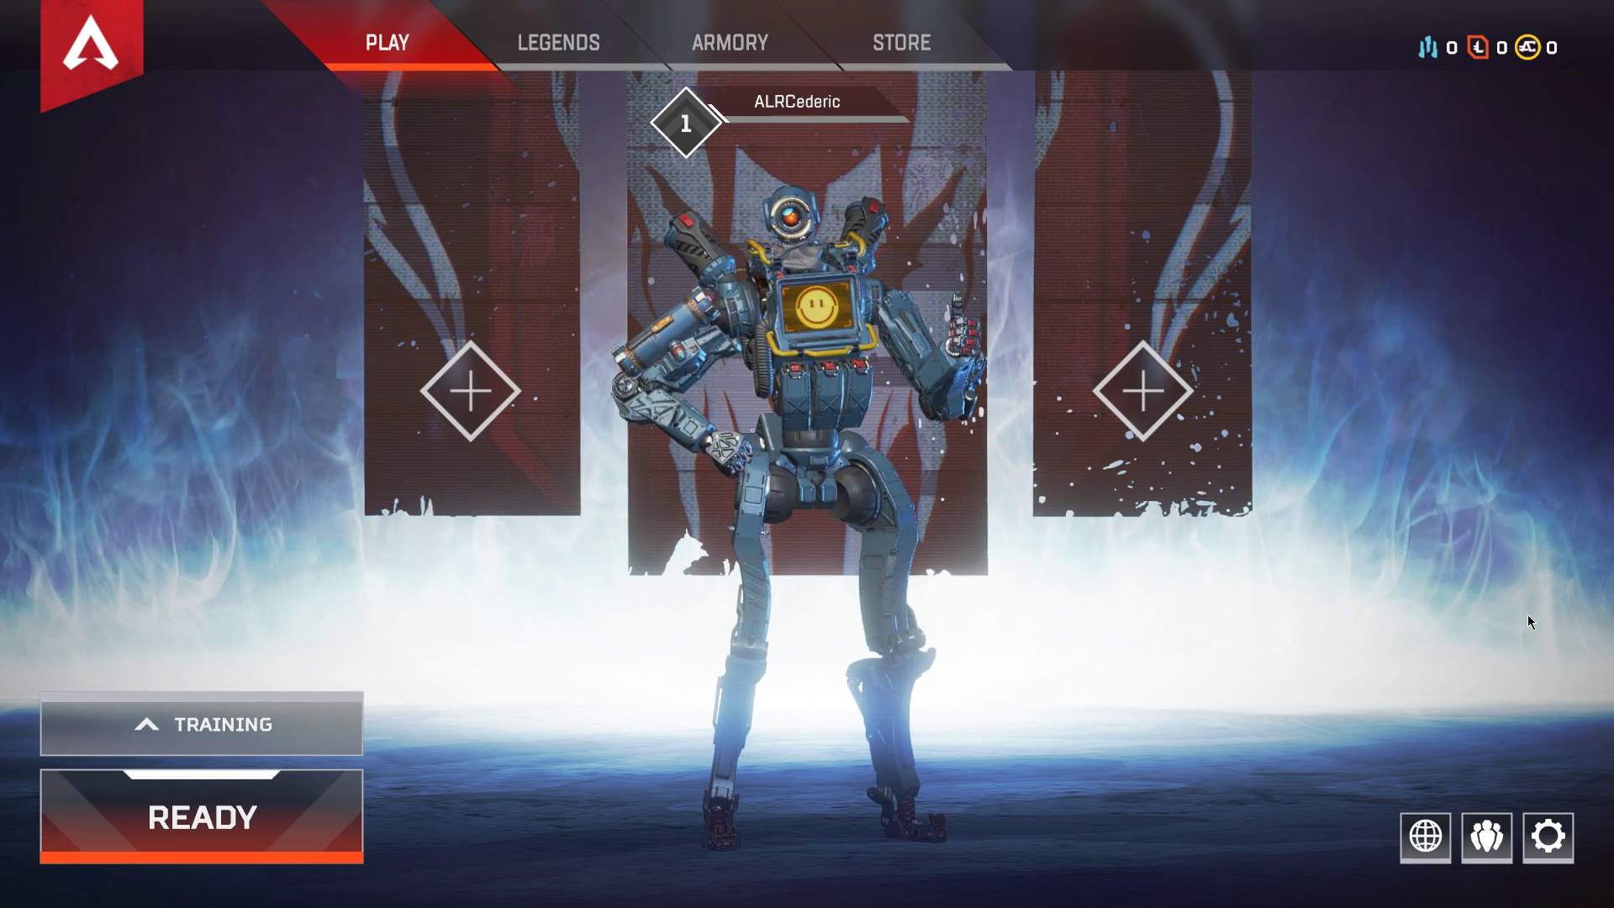
mouse_move(1547, 812)
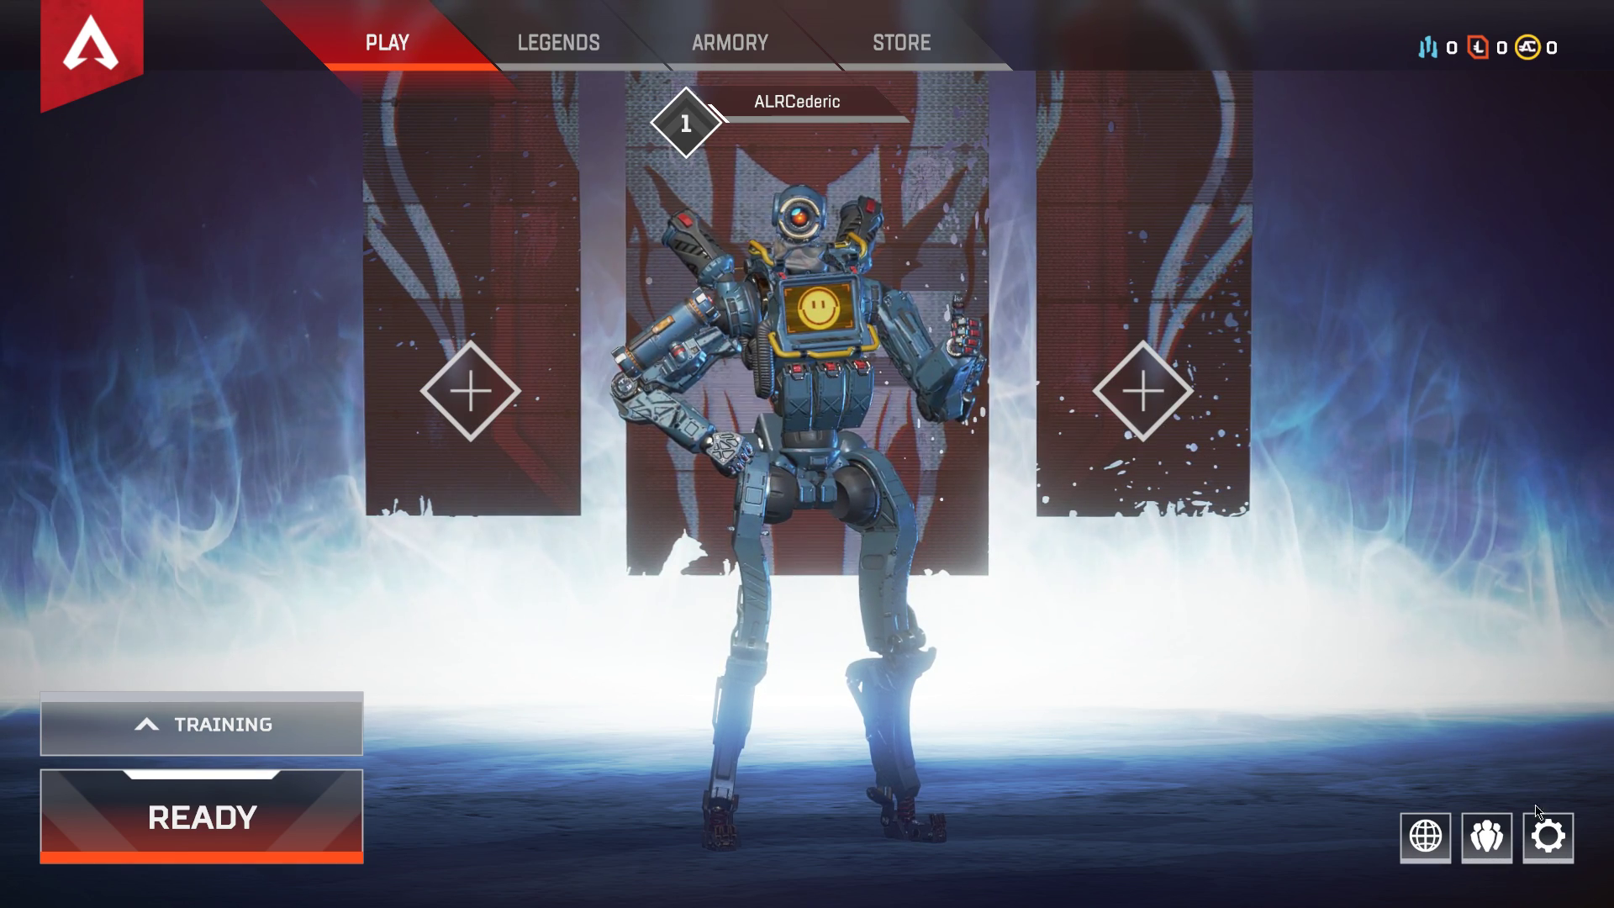
Open Settings from the lobby gear icon to reach the Video page
left_click(1547, 837)
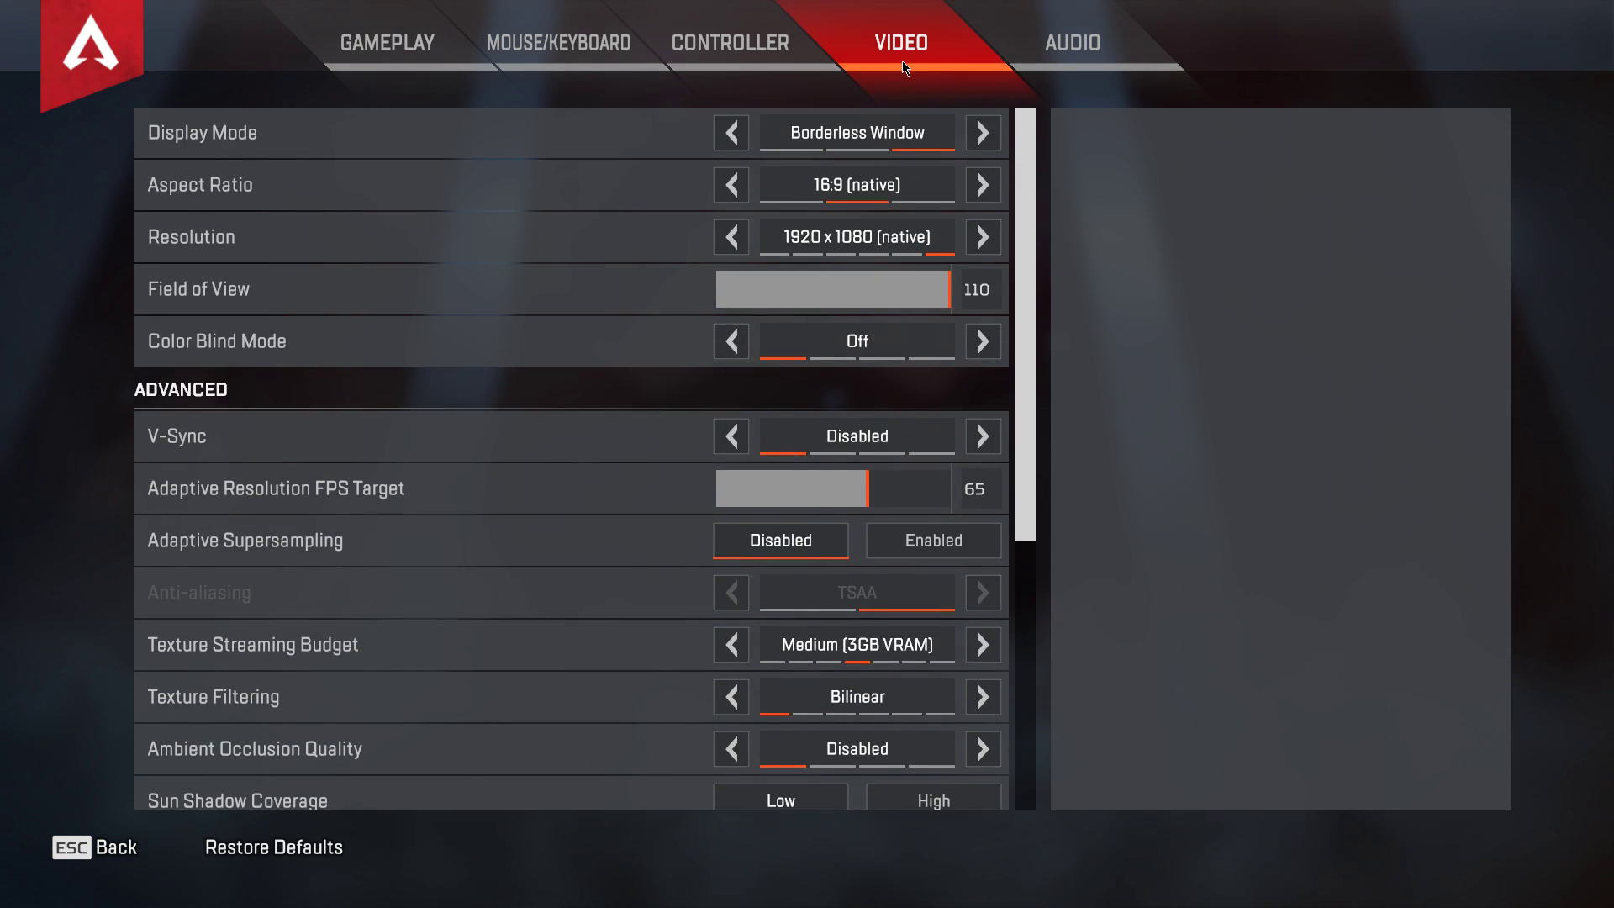
Set Display Mode to Full Screen and resolution back to native 1920x1080 after trying 1600x900 and 1280x720
left_click(730, 131)
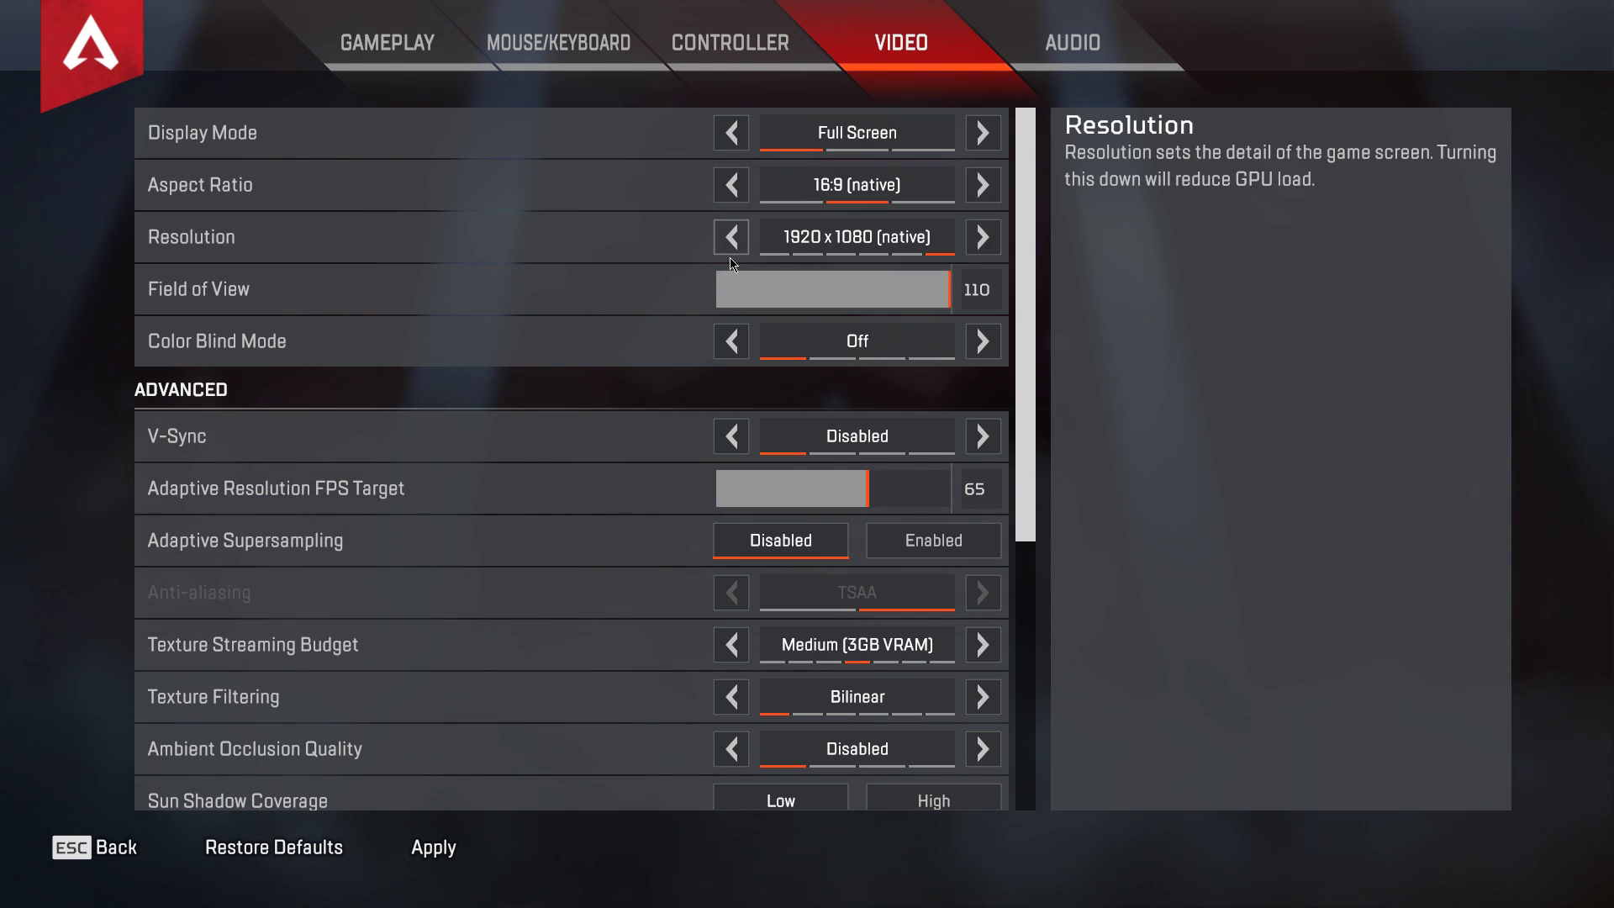
left_click(731, 237)
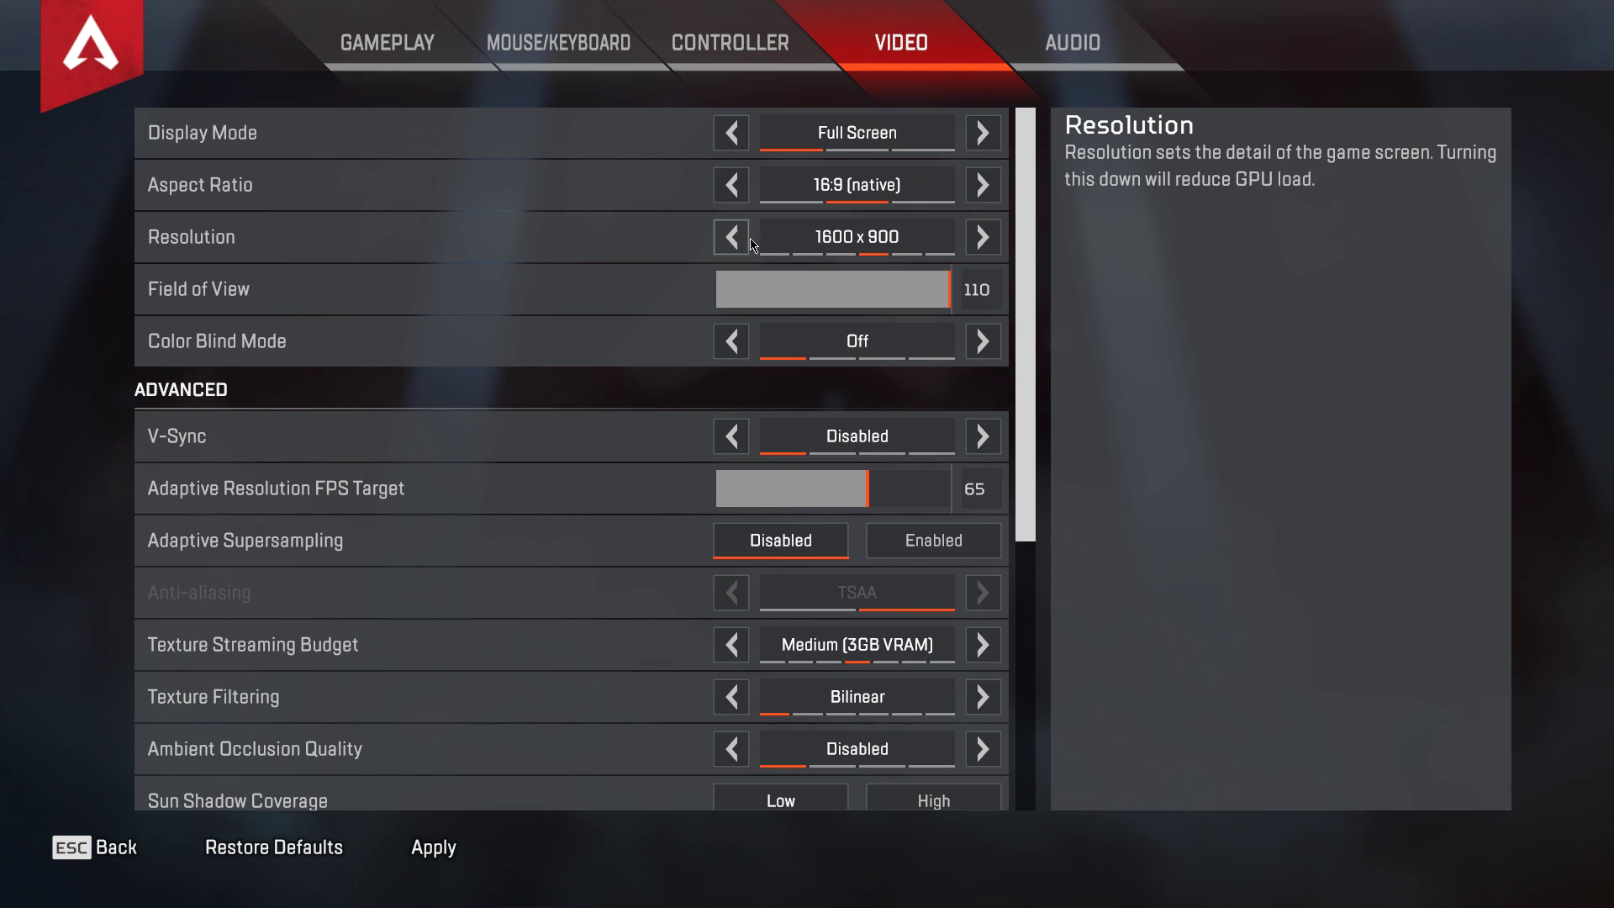
left_click(730, 237)
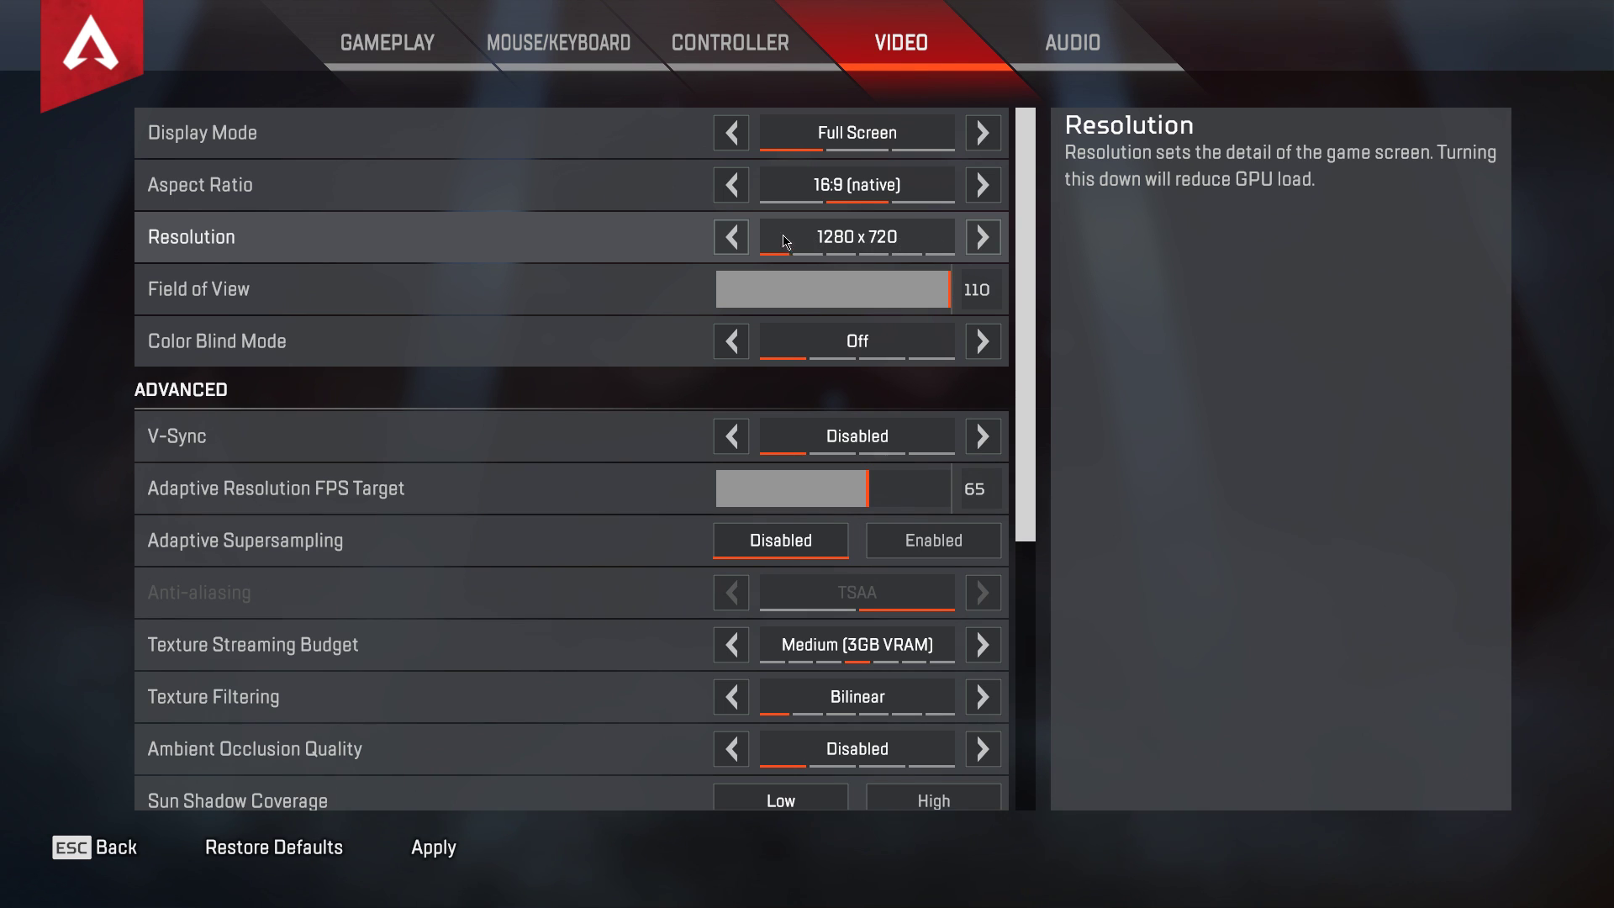
left_click(981, 237)
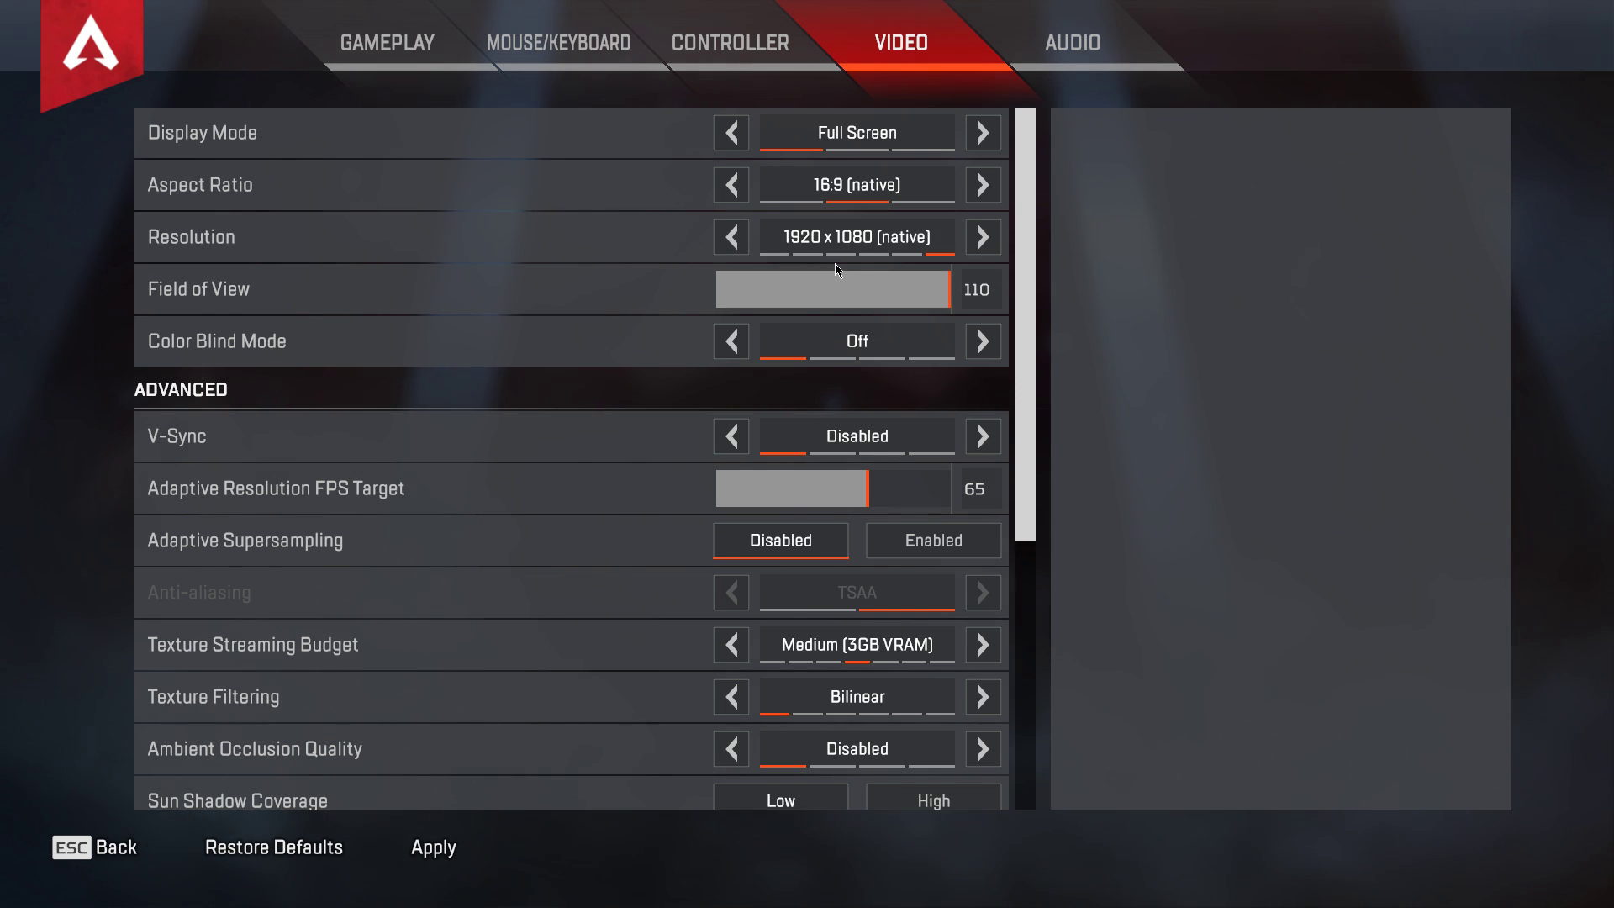
mouse_move(834, 289)
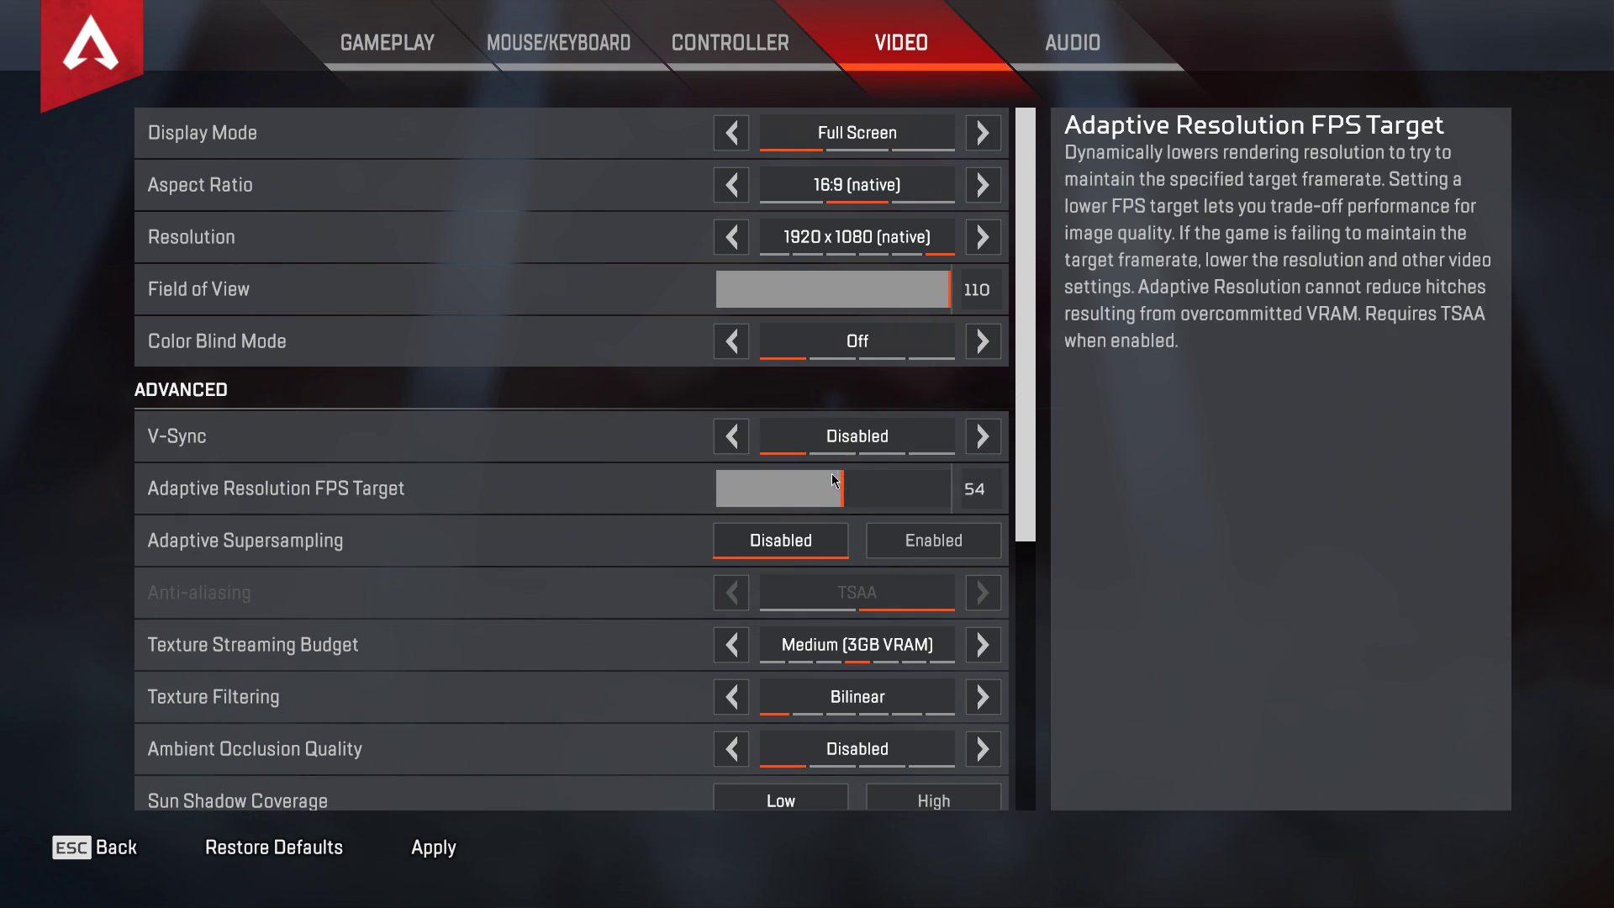
left_click_drag(839, 488, 874, 488)
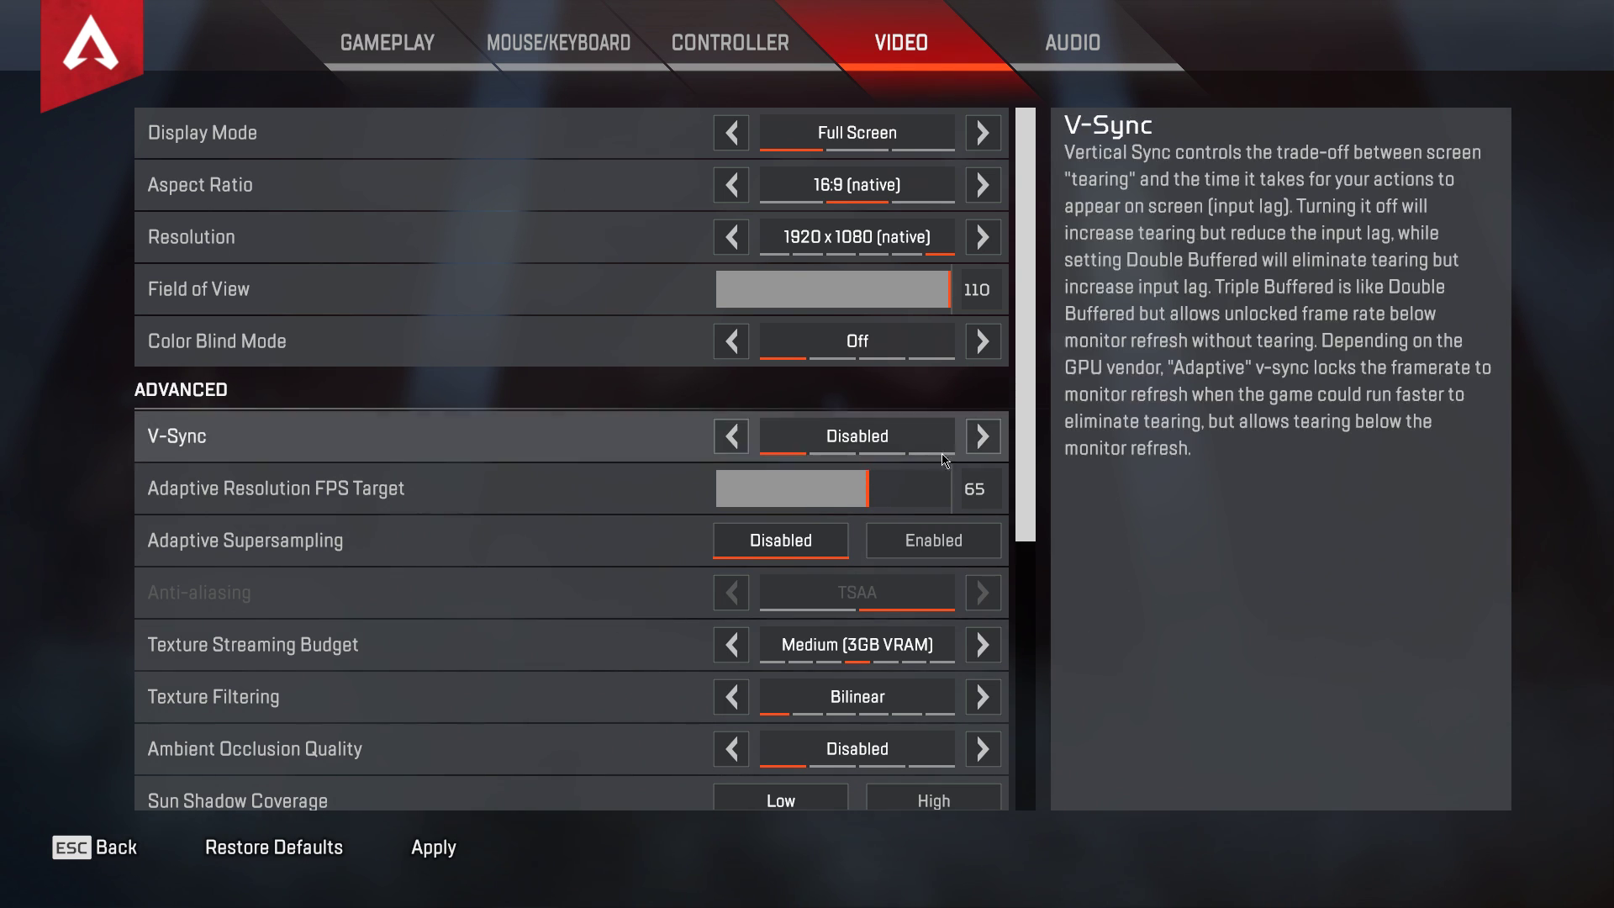
scroll("down", 3)
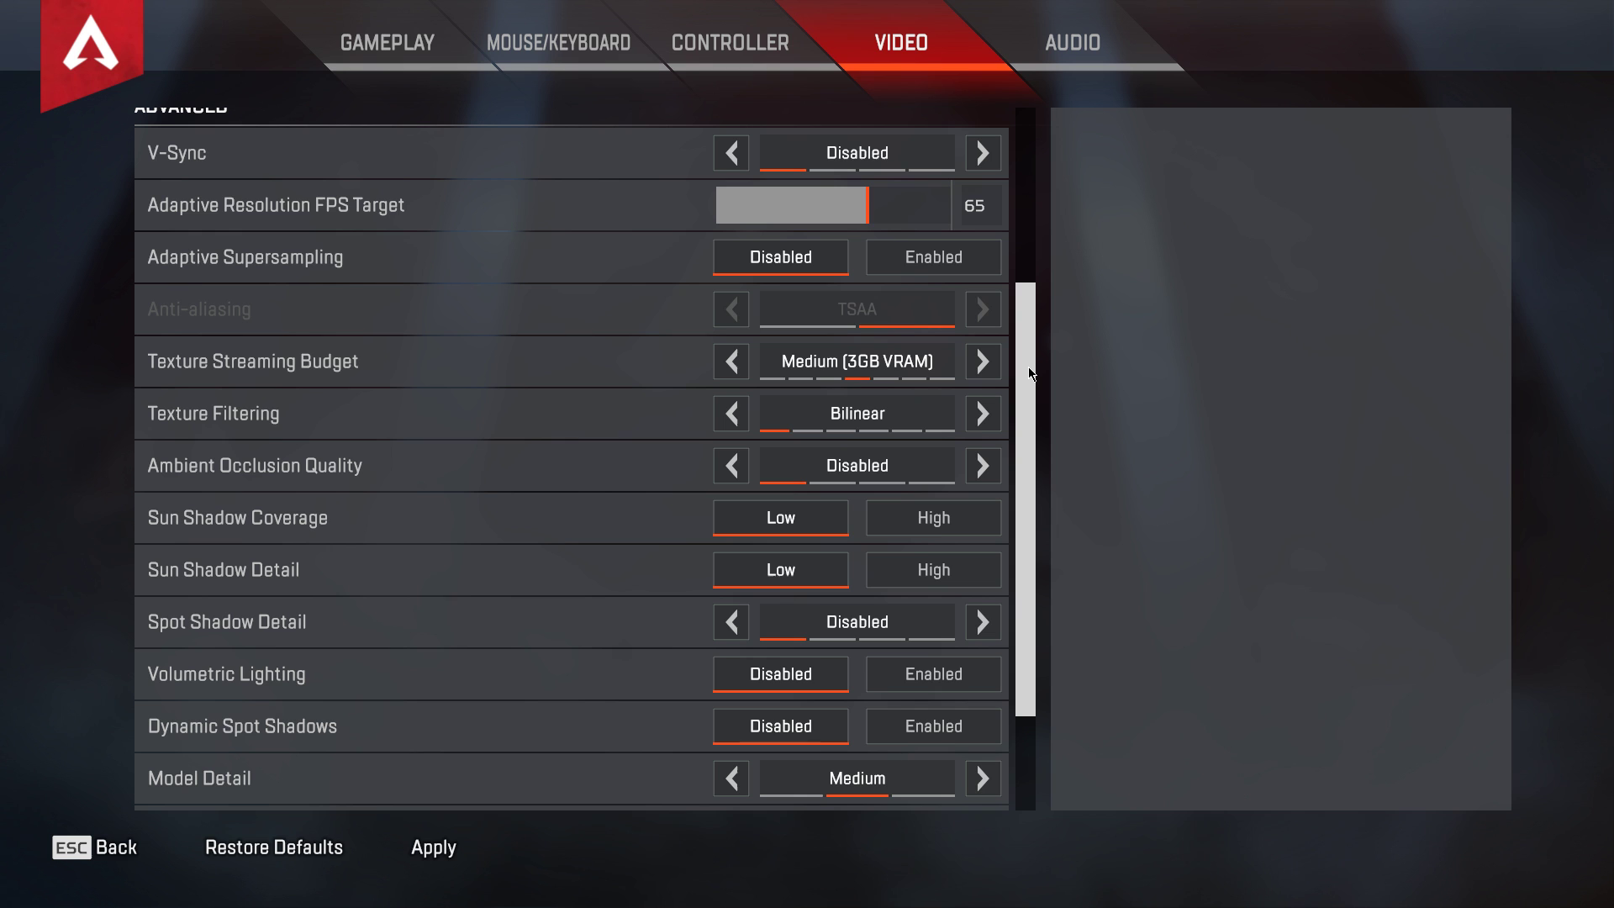
mouse_move(980, 360)
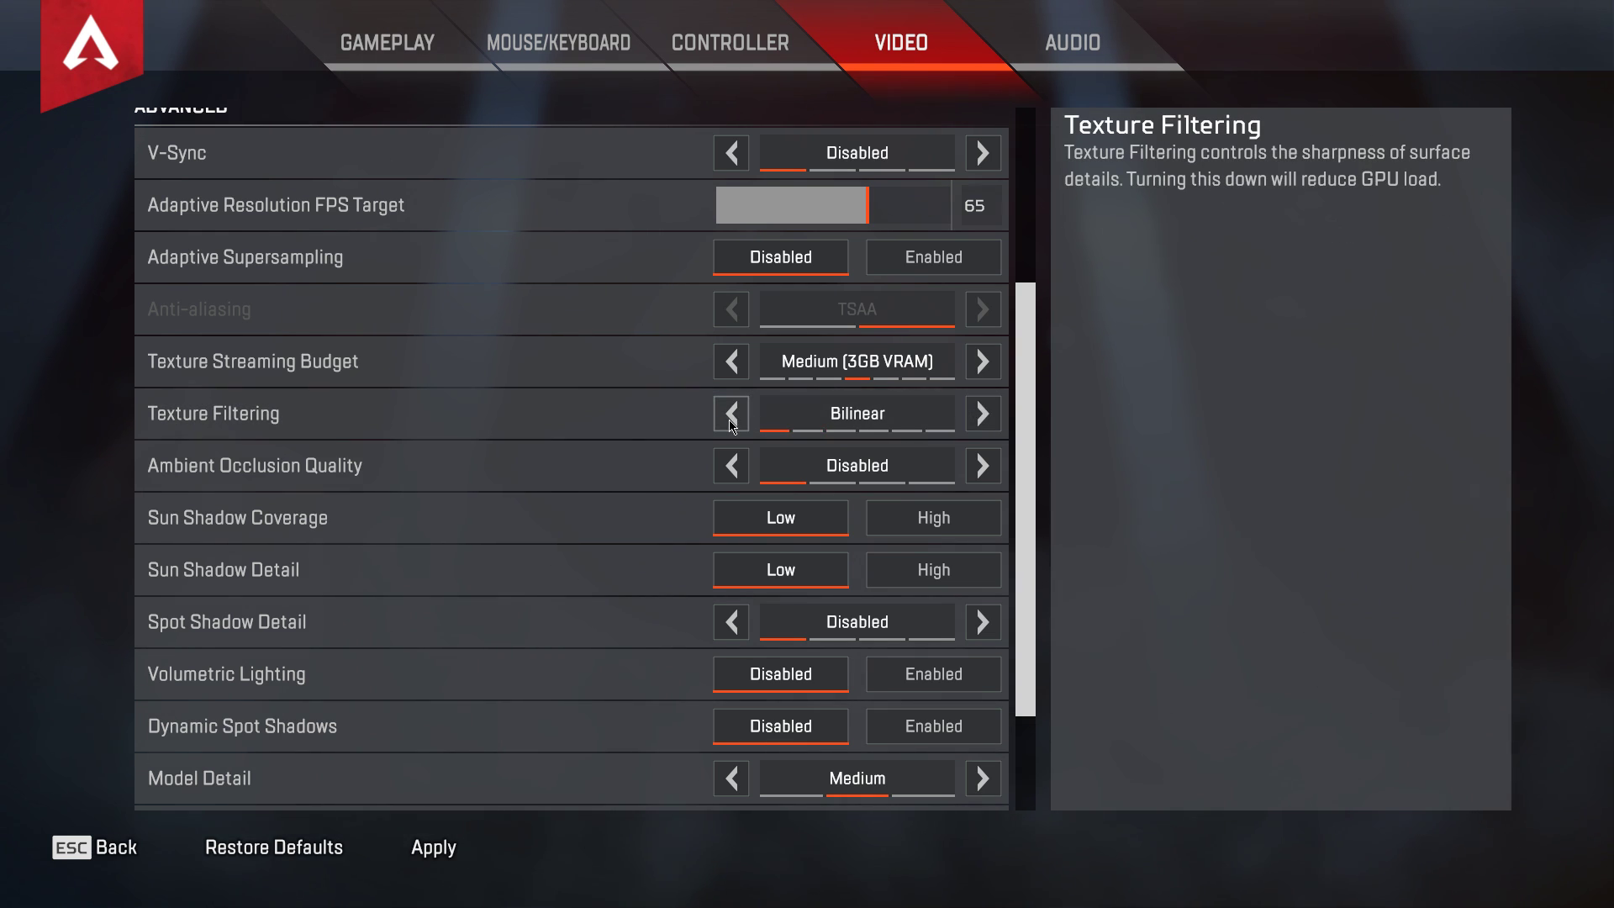
mouse_move(1038, 368)
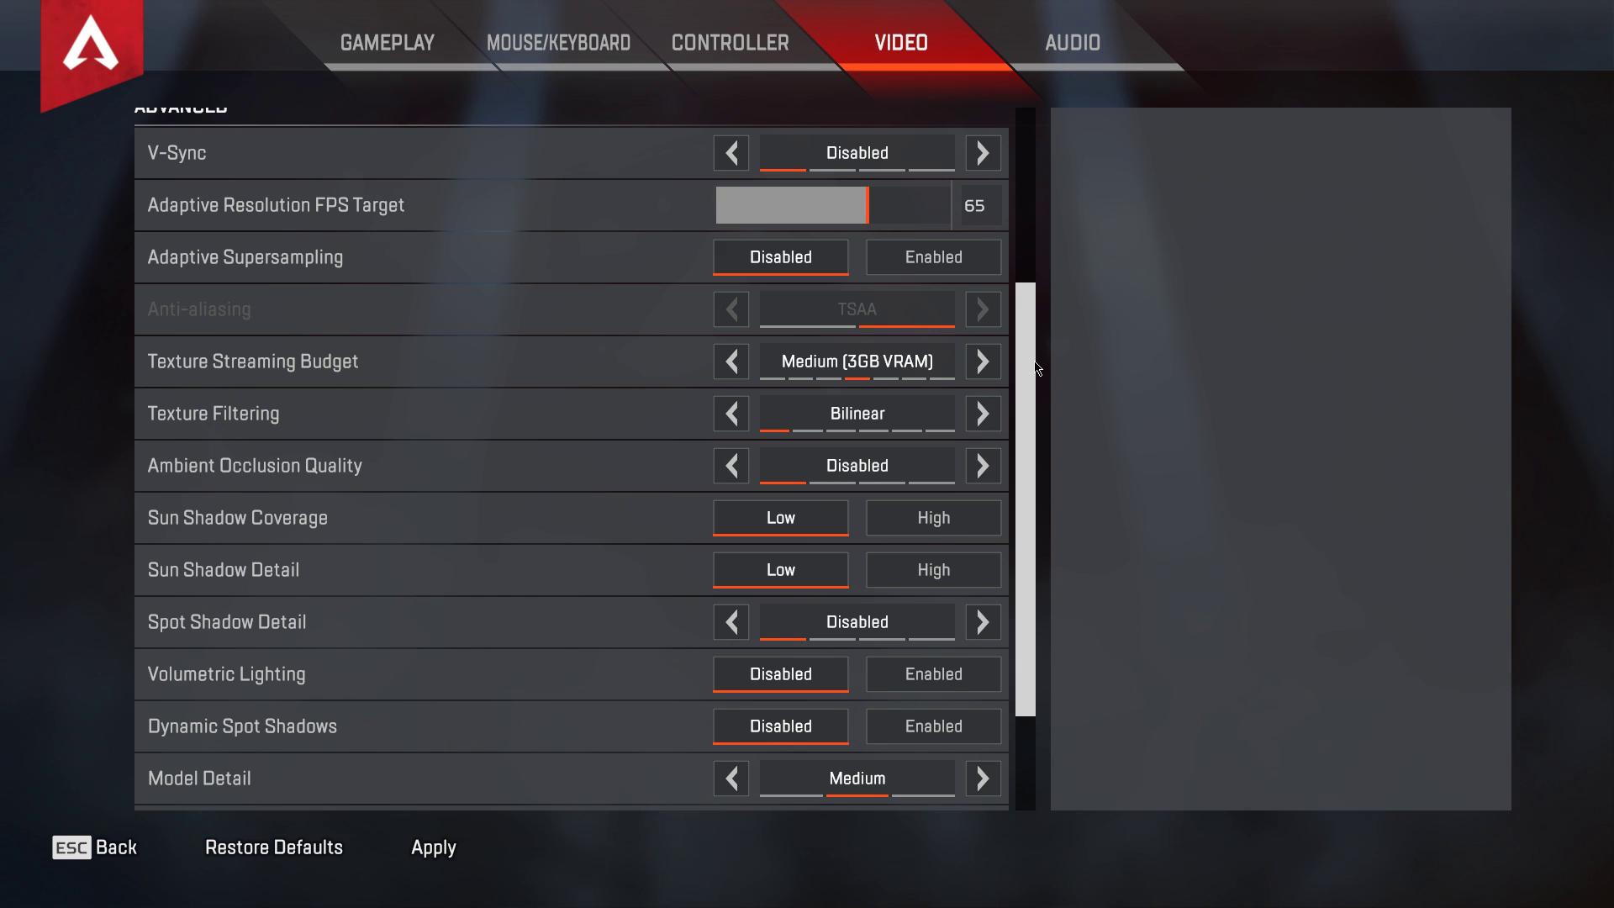
Discard the unapplied video changes in the Changes Not Applied dialog
scroll("down", 3)
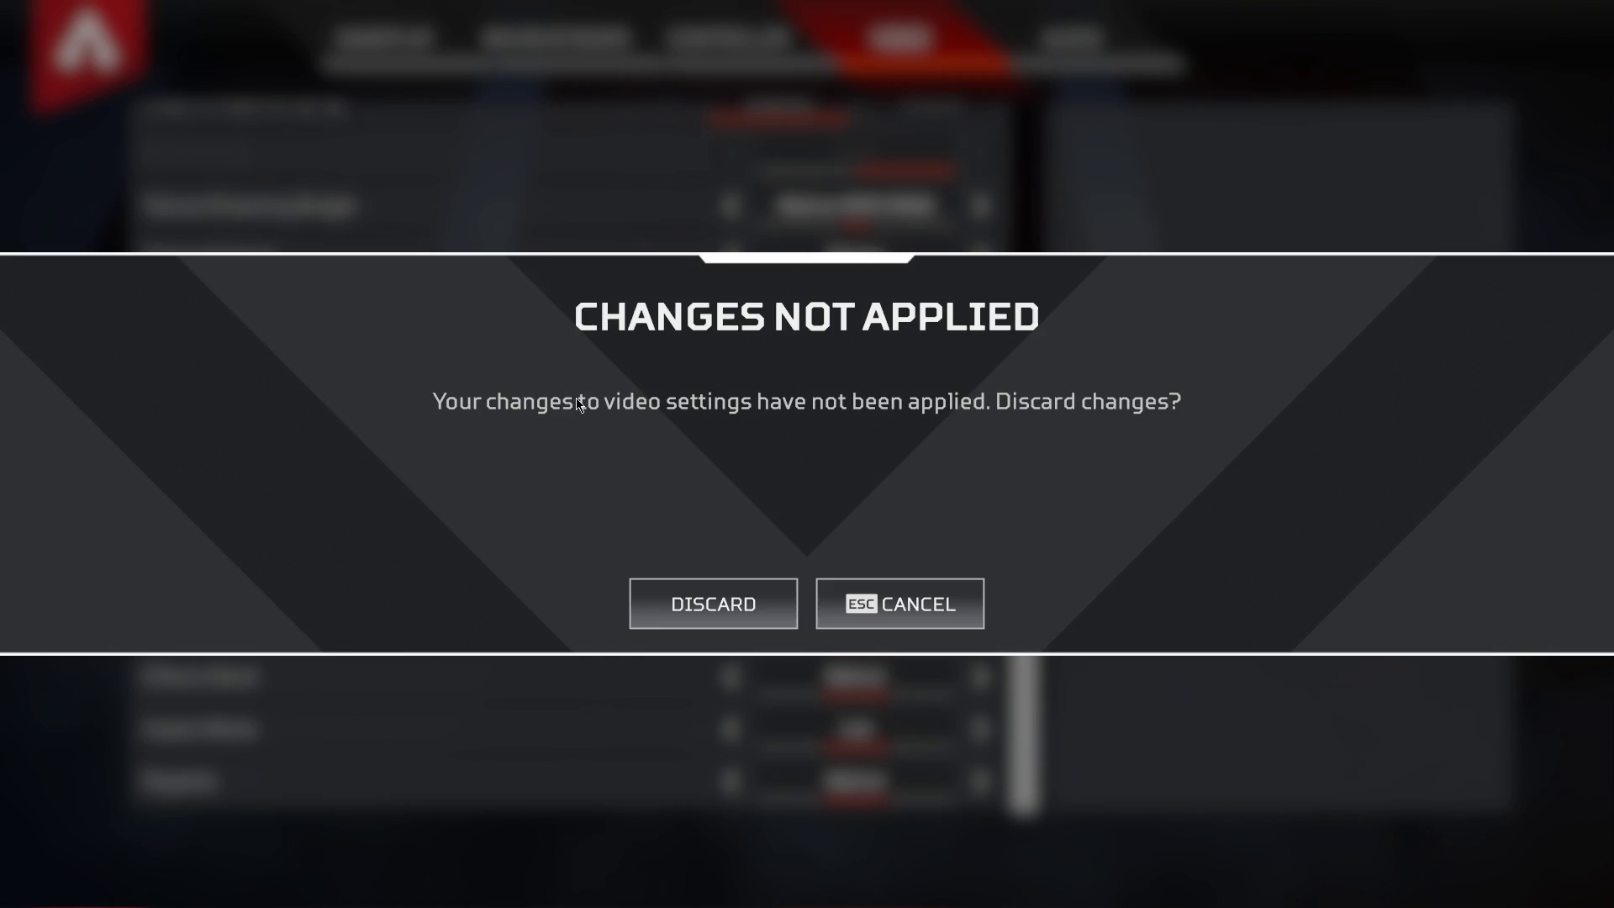
left_click(711, 604)
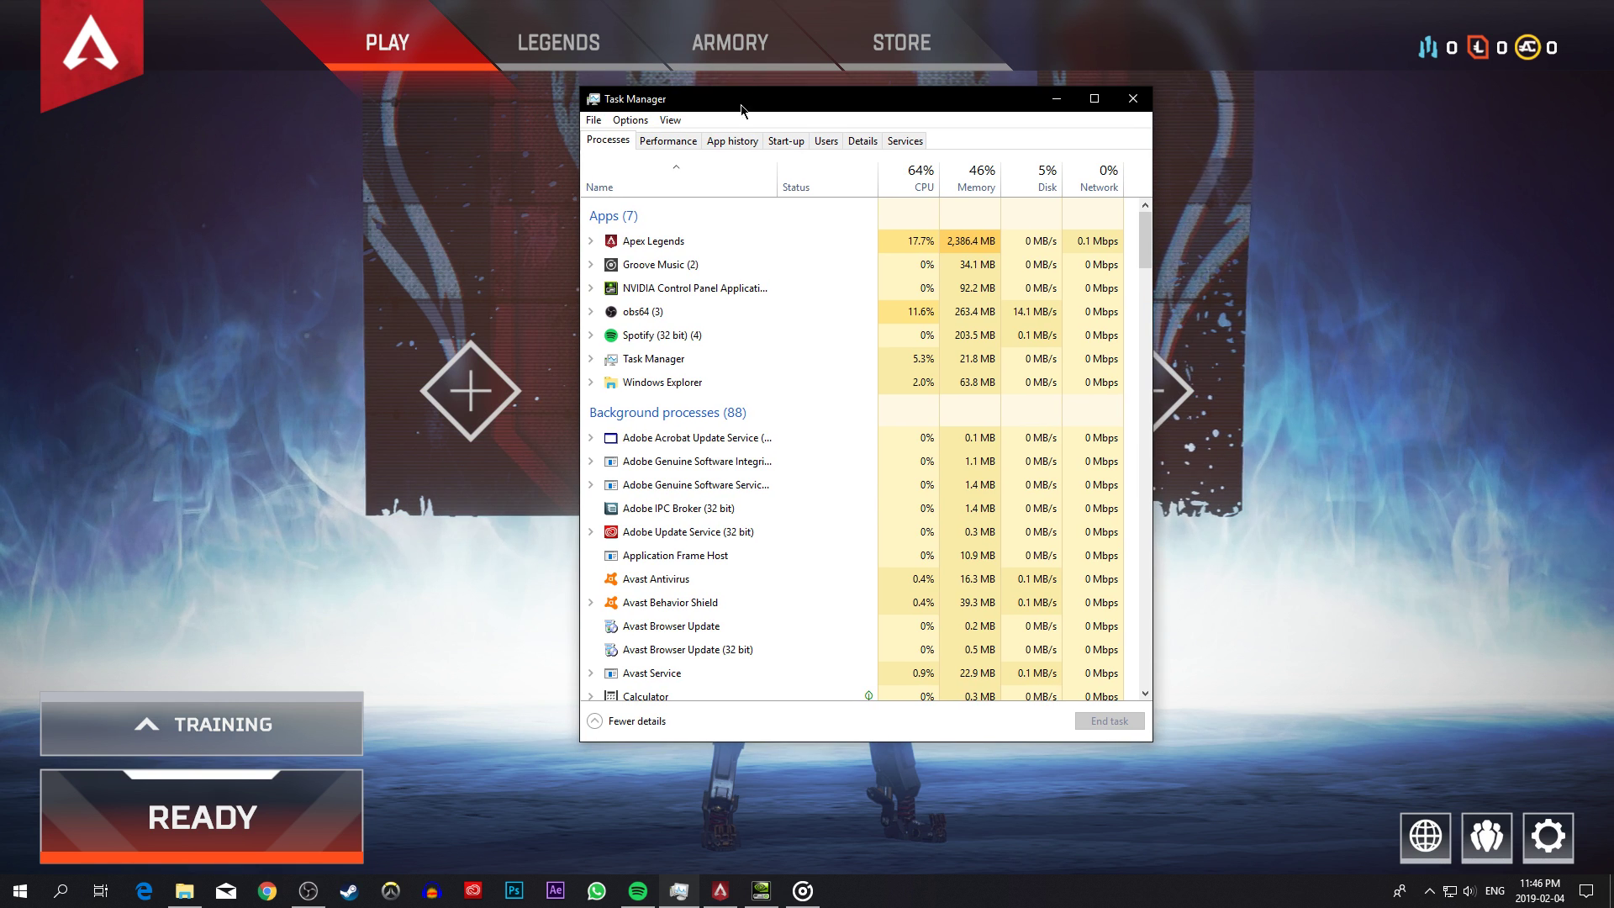
Set the r5apex.exe process priority to High from its context menu
right_click(652, 241)
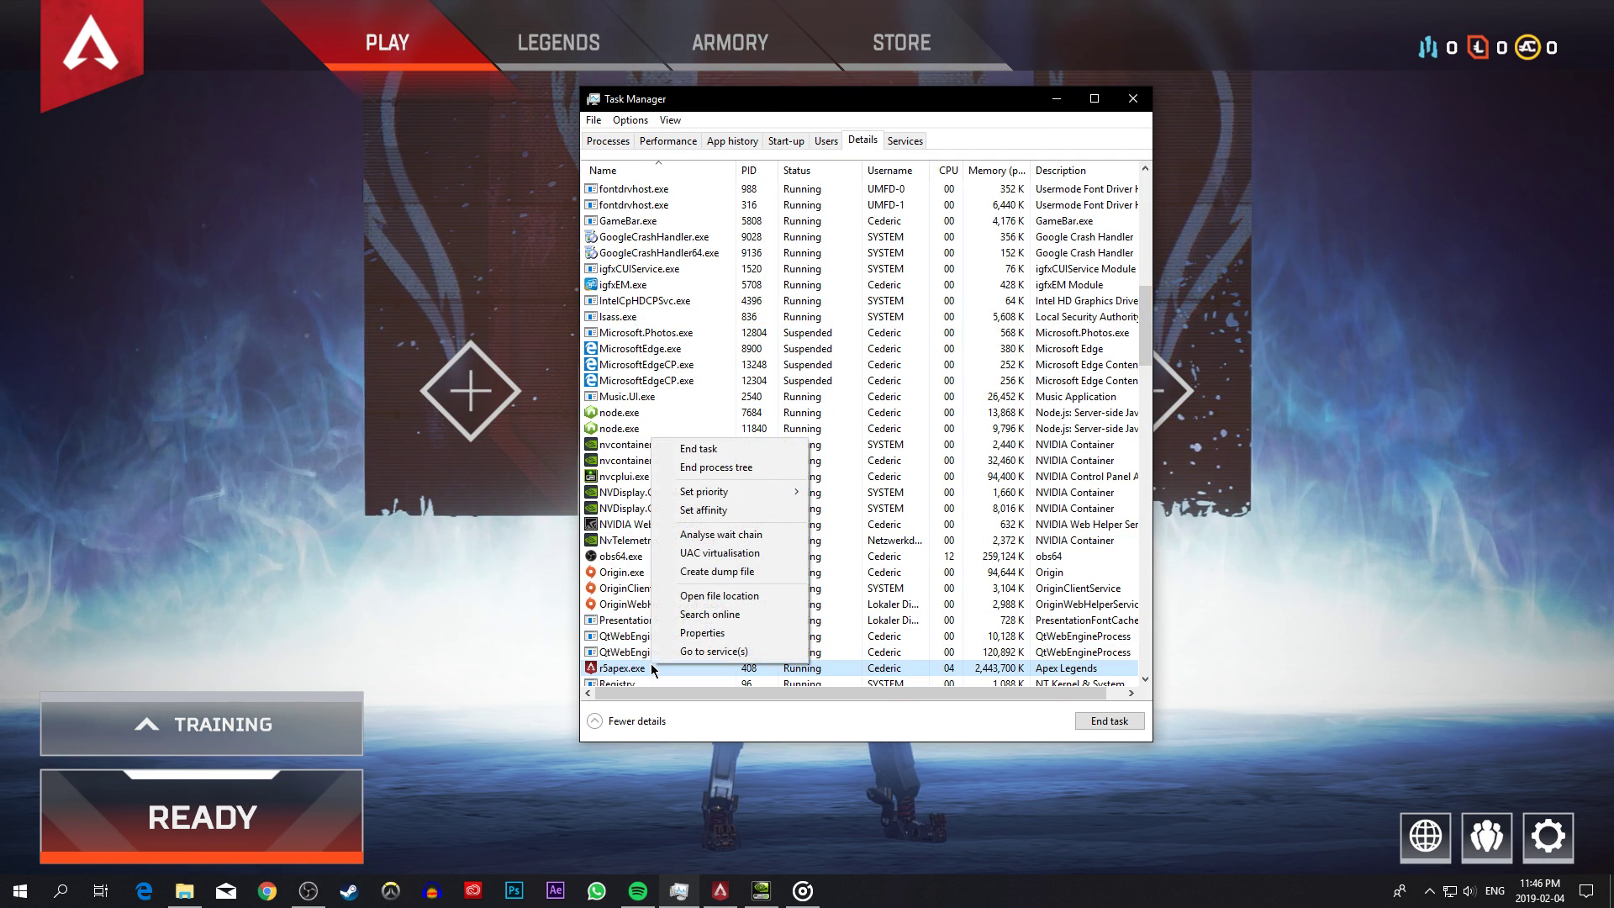
mouse_move(704, 491)
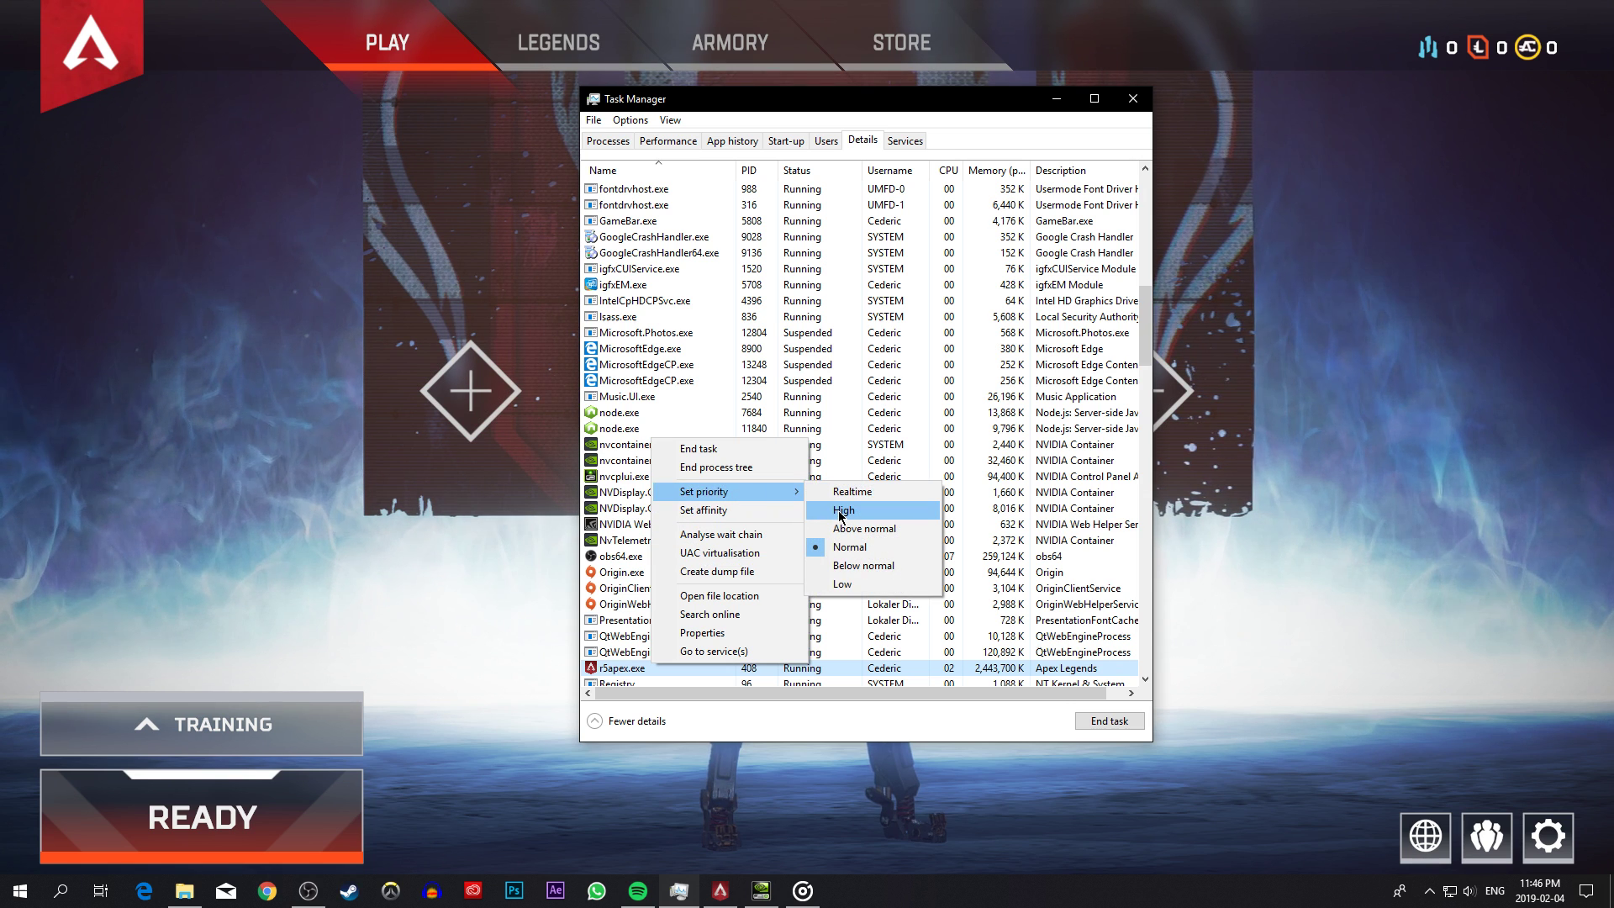
left_click(607, 140)
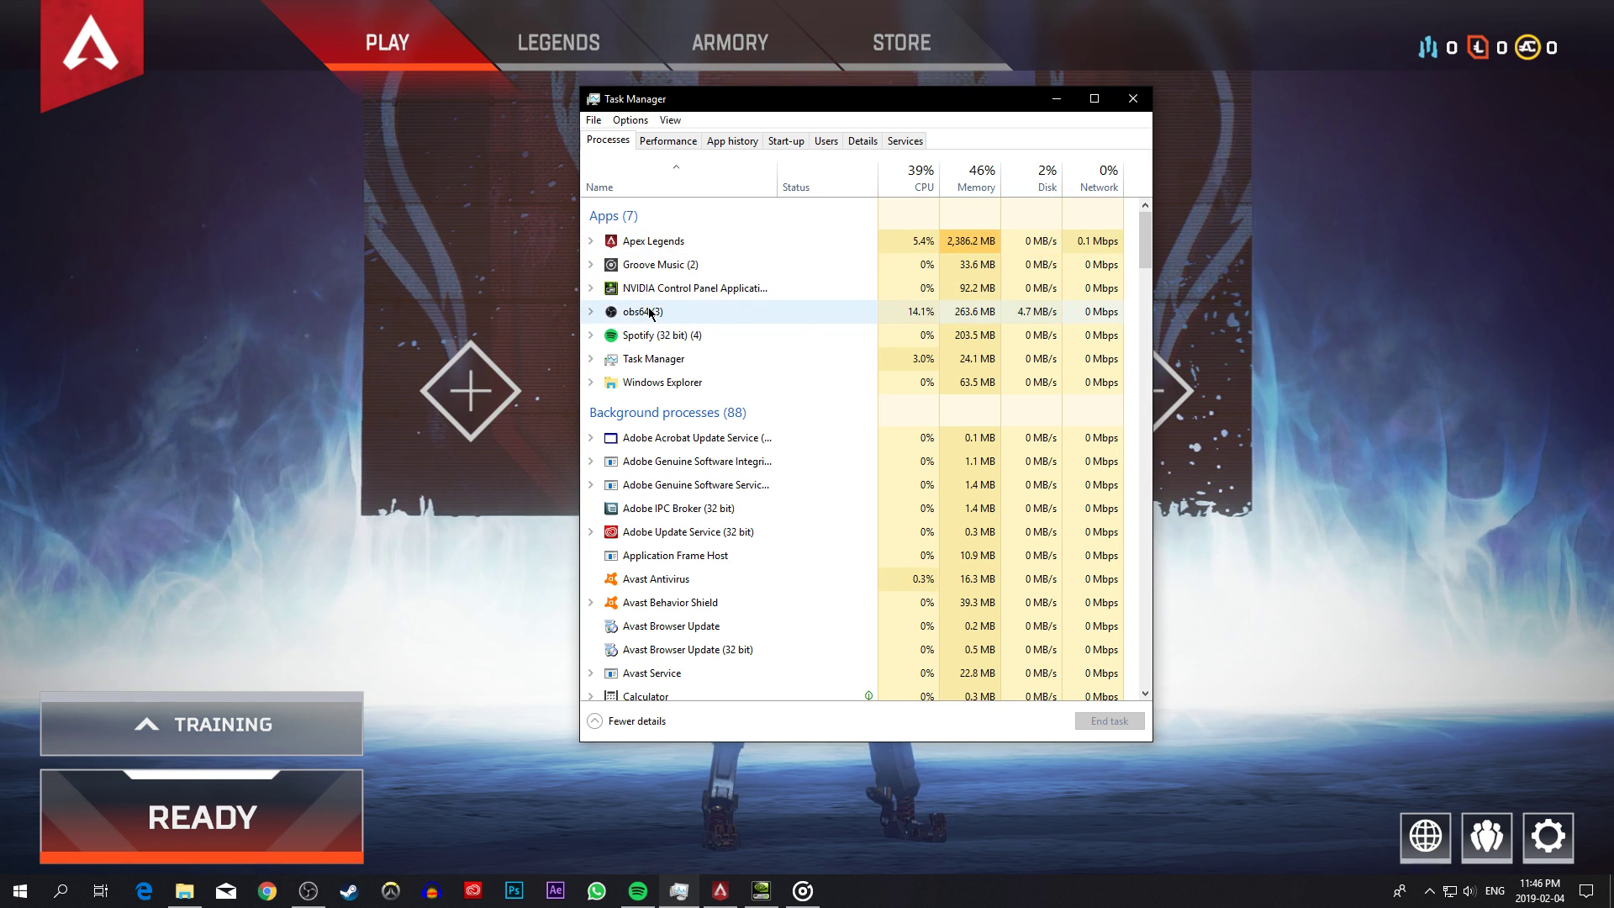
Check the obs64 process menu and the Start-up apps list, then return to Processes
right_click(641, 311)
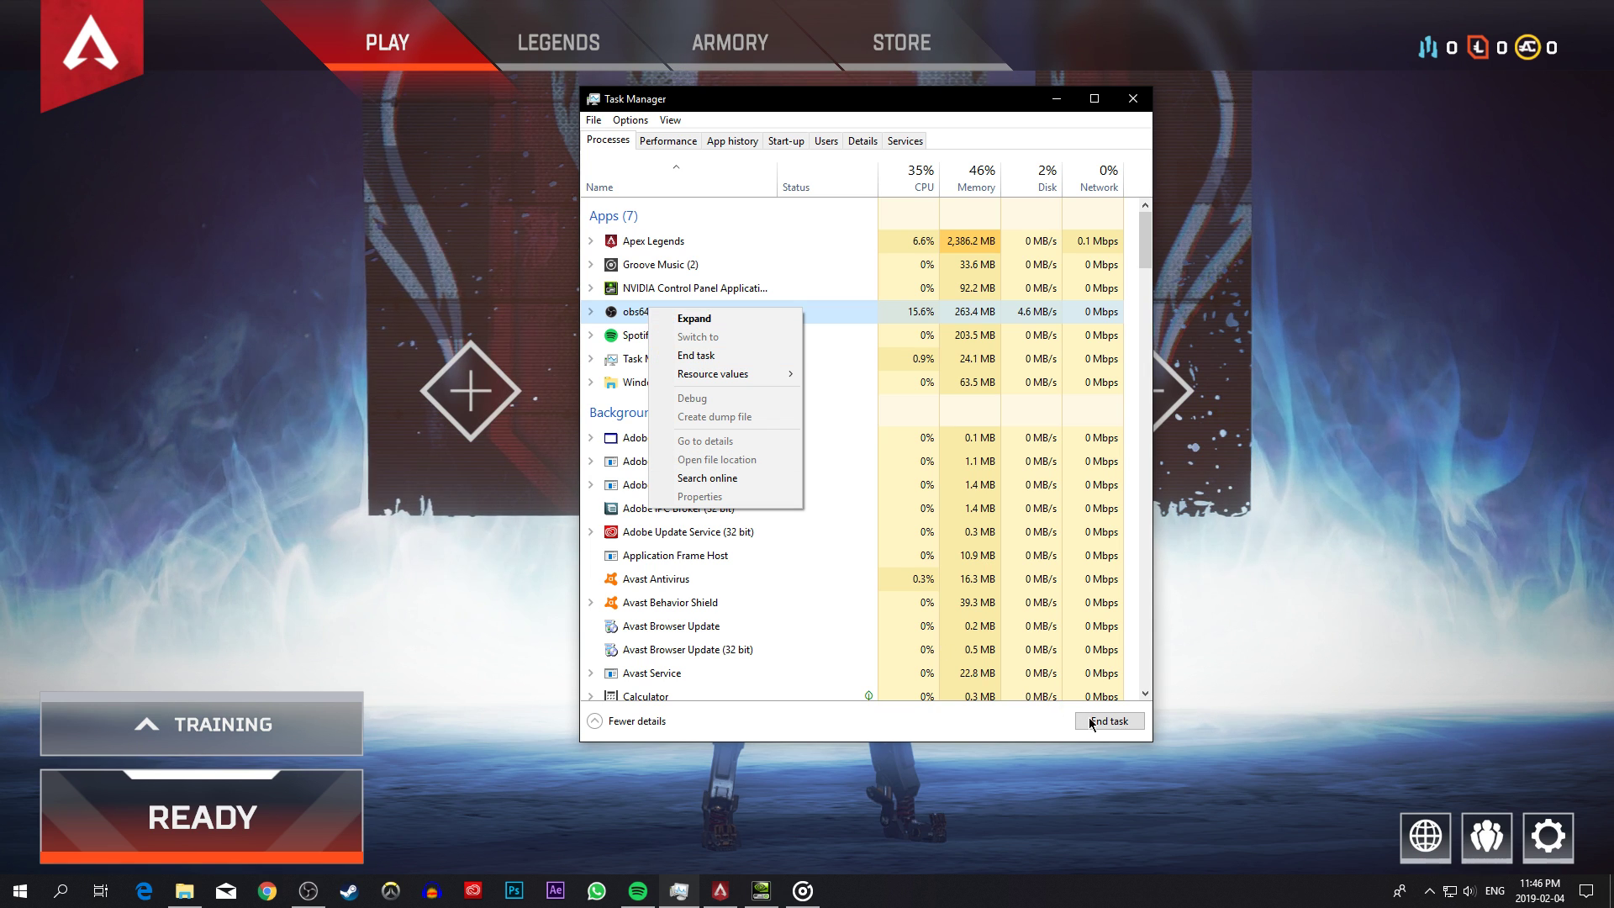
left_click(659, 335)
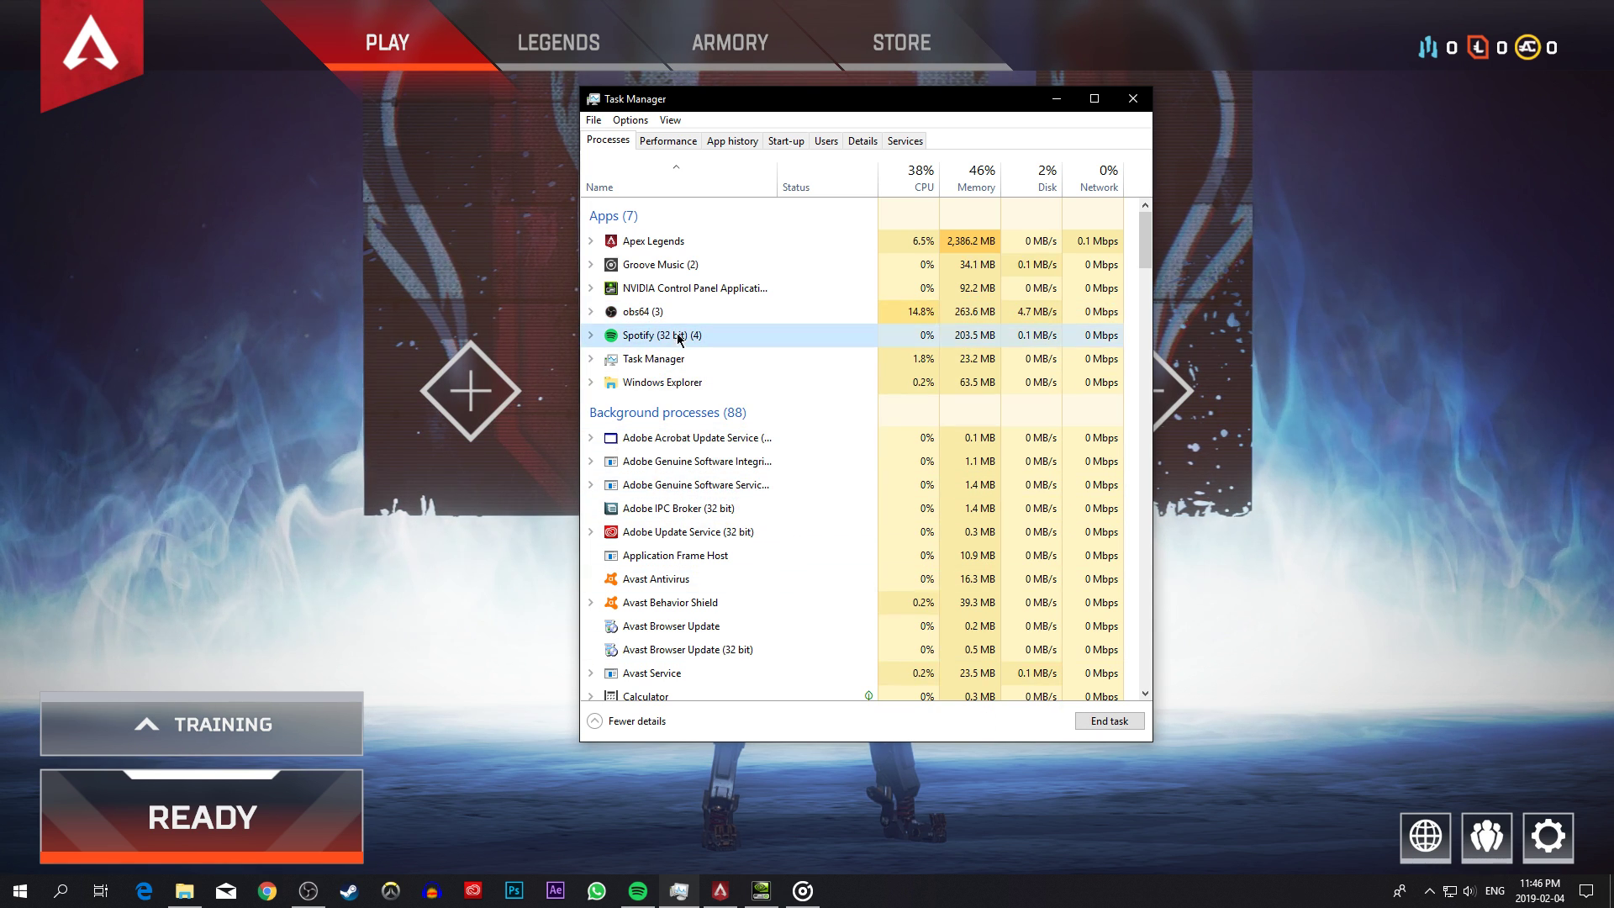
left_click(785, 141)
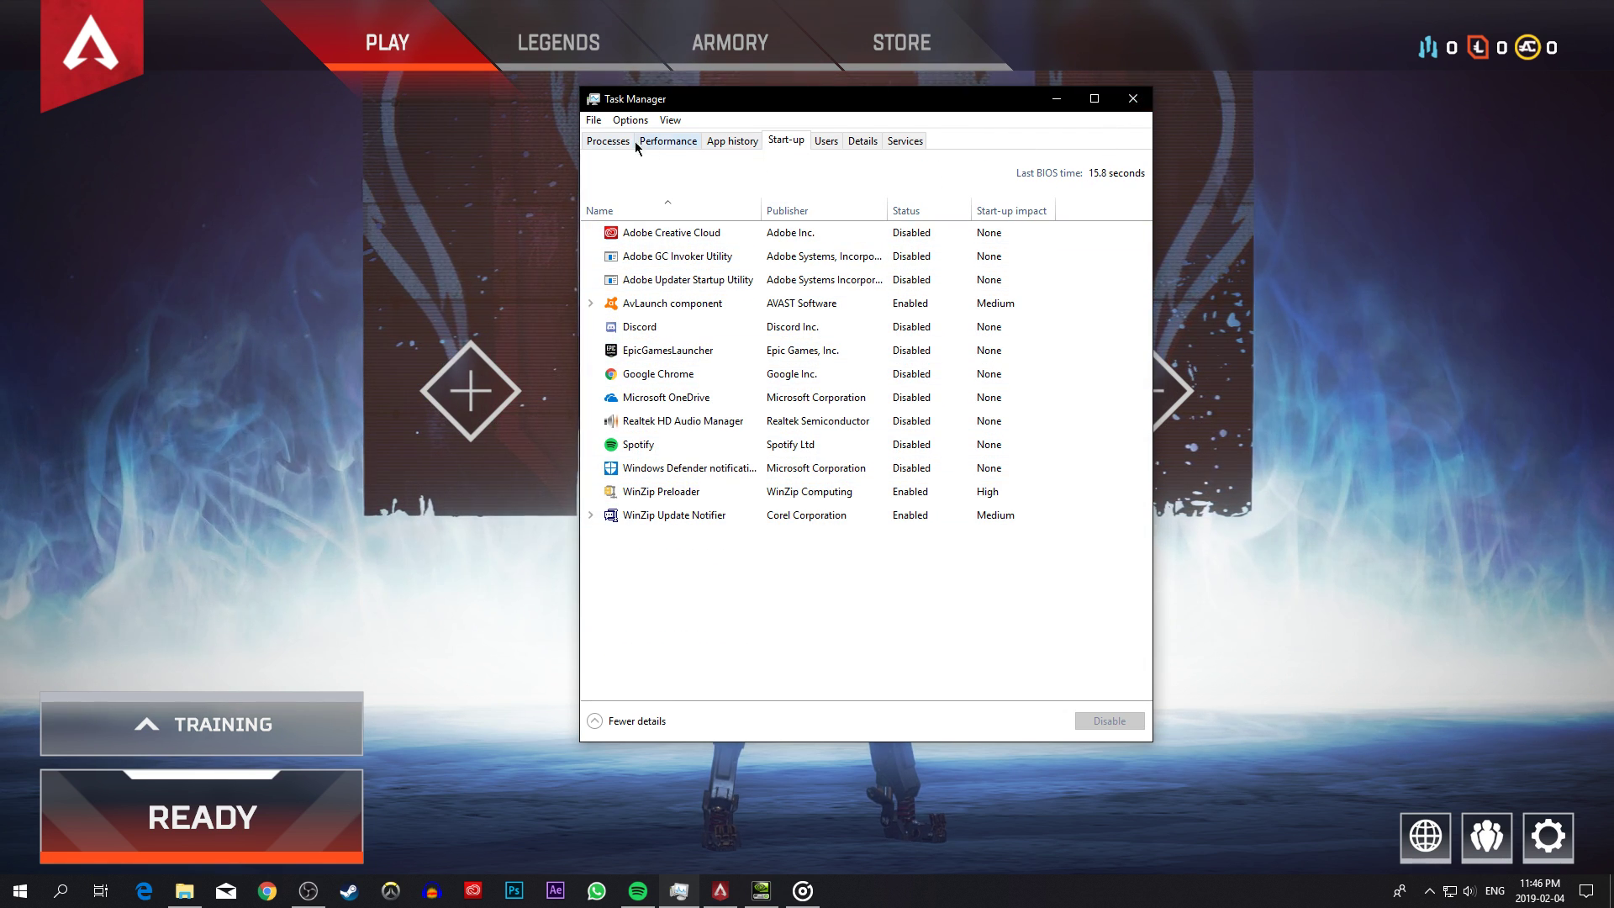
left_click(606, 140)
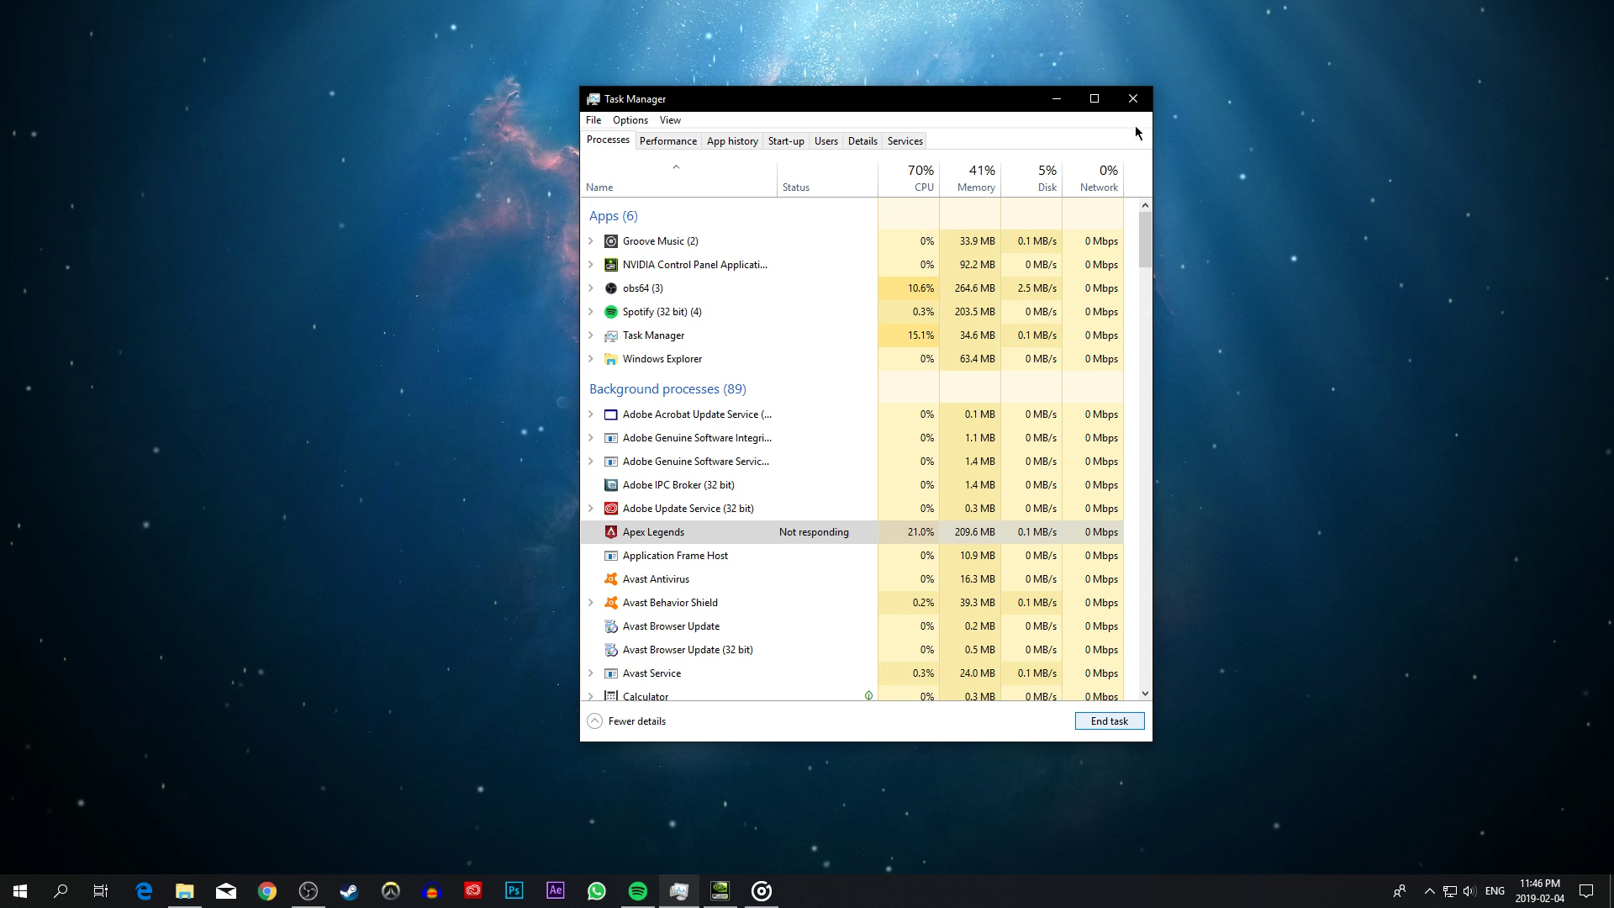
Close Task Manager, leaving NVIDIA's Manage 3D Settings for Apex showing
left_click(676, 891)
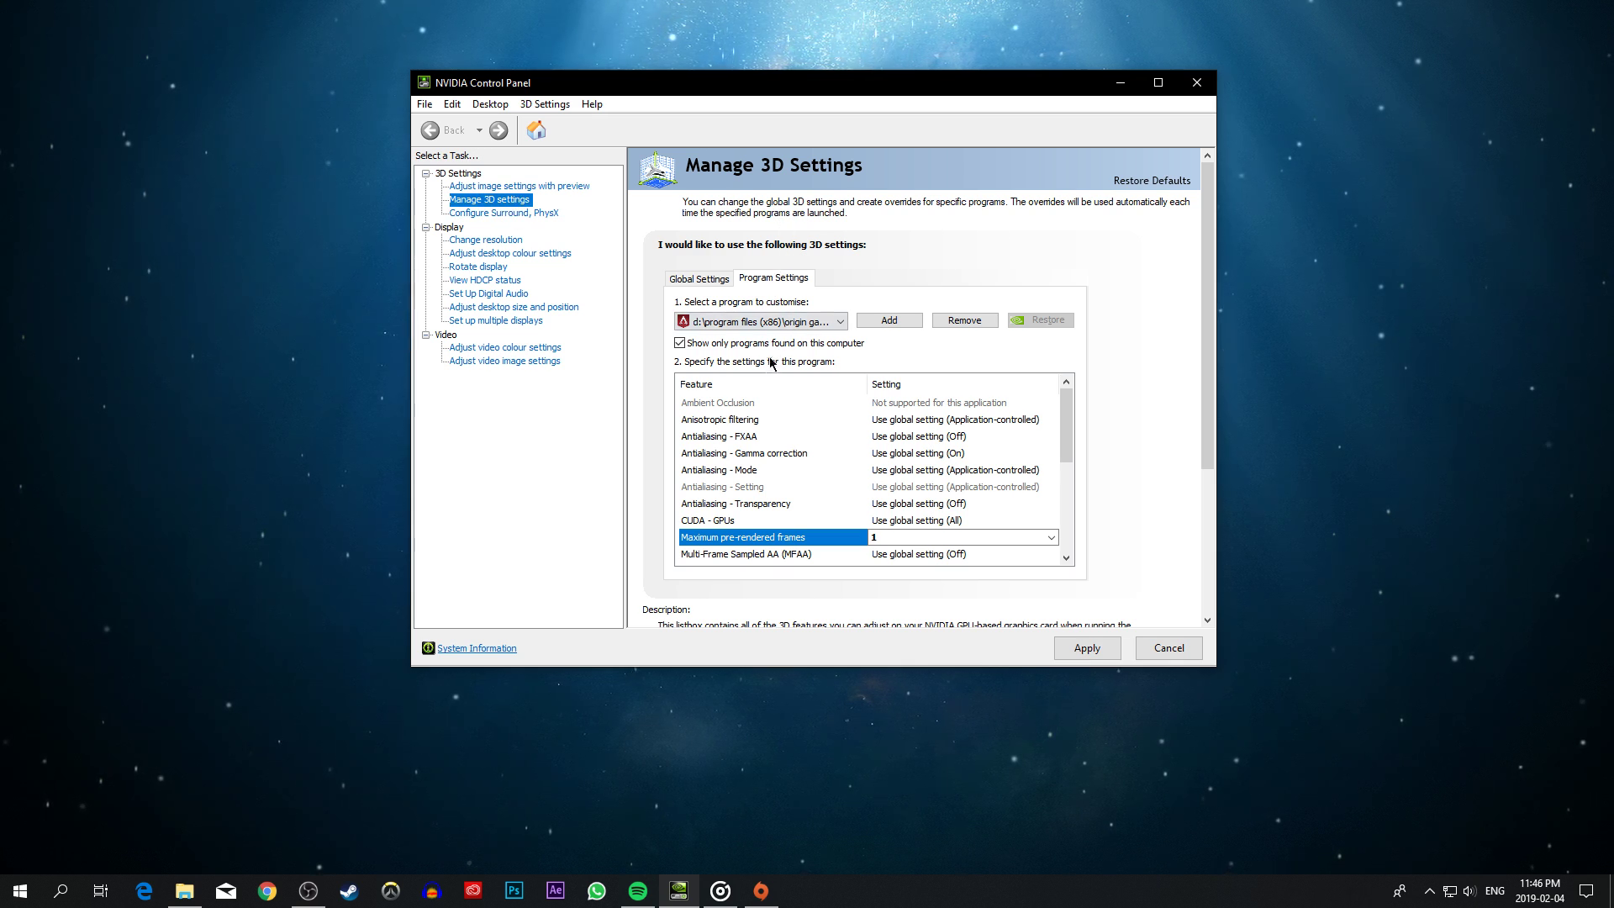
left_click(887, 319)
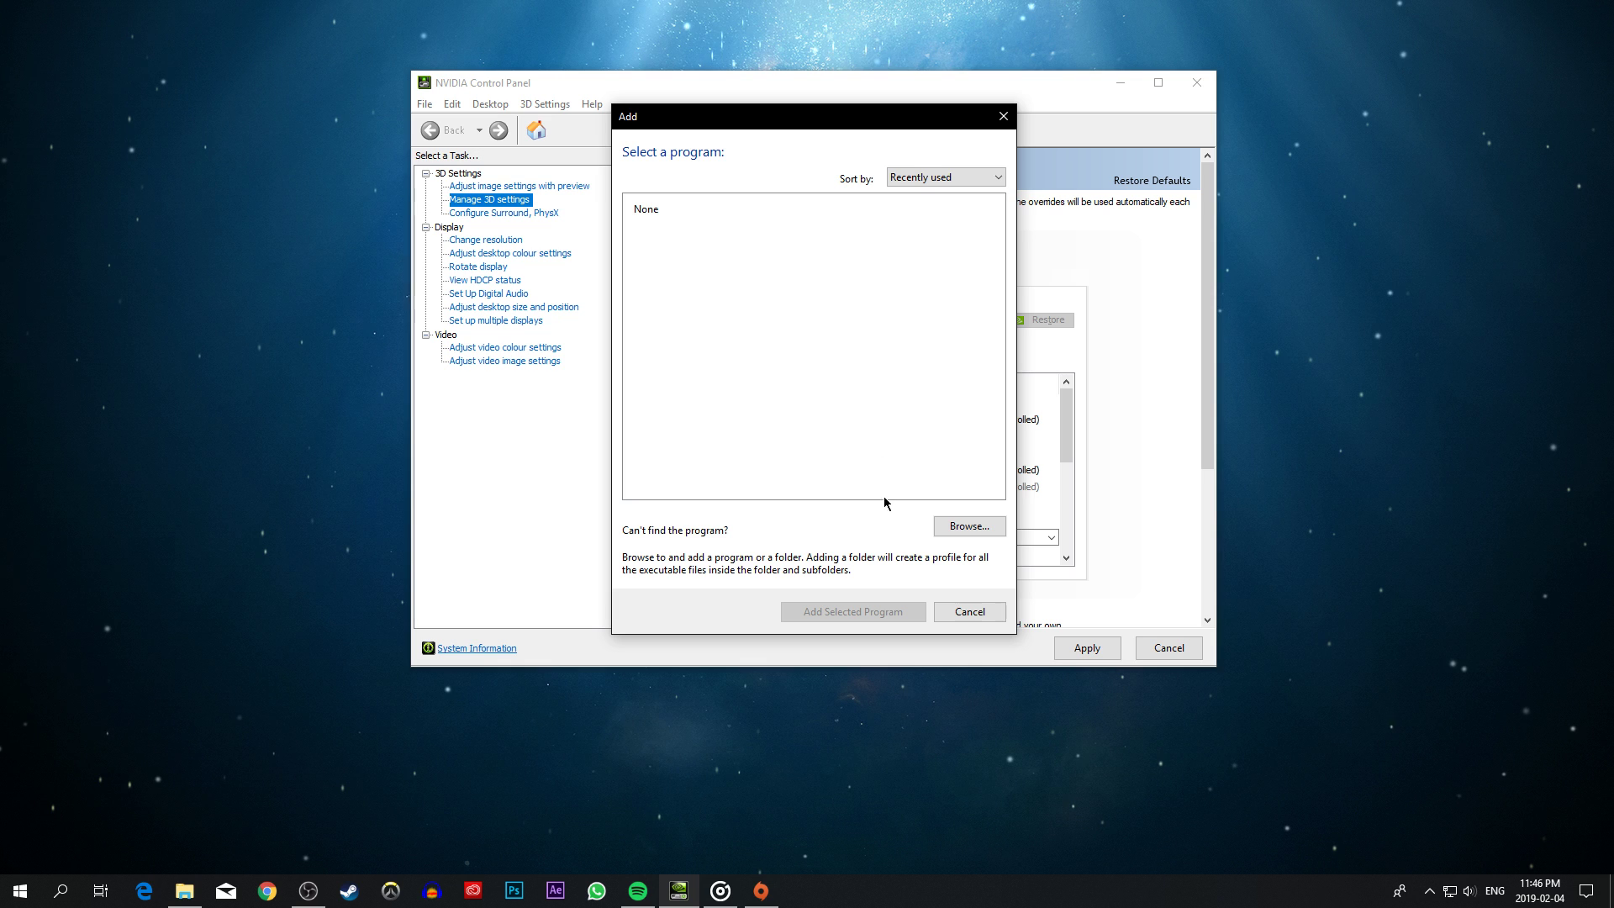
left_click(967, 526)
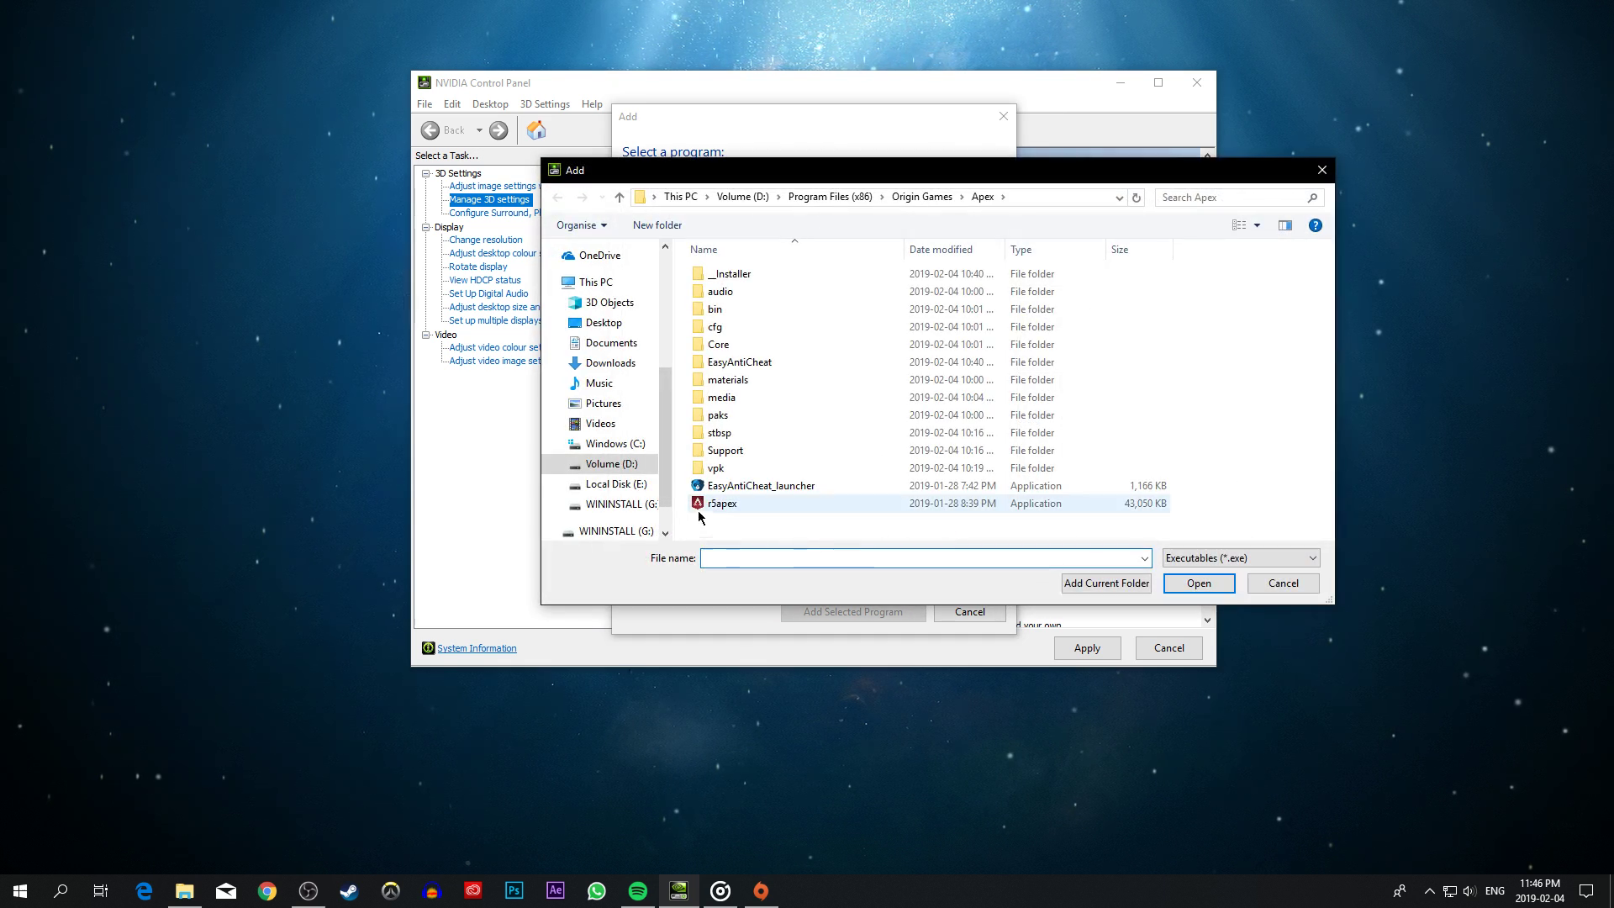
left_click(723, 503)
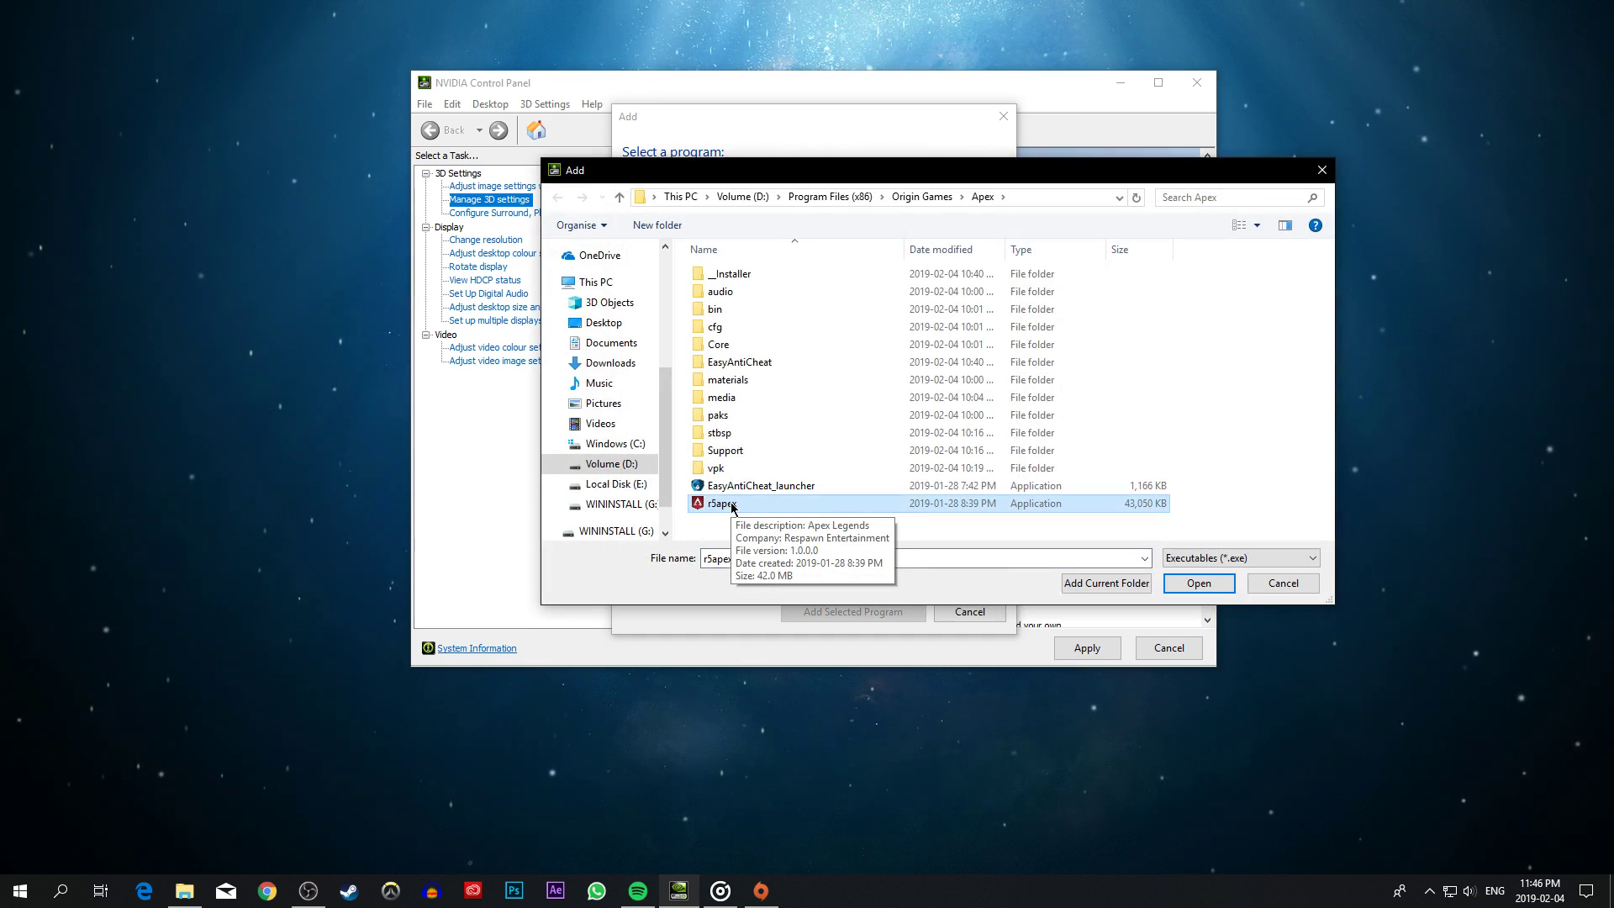
mouse_move(1023, 546)
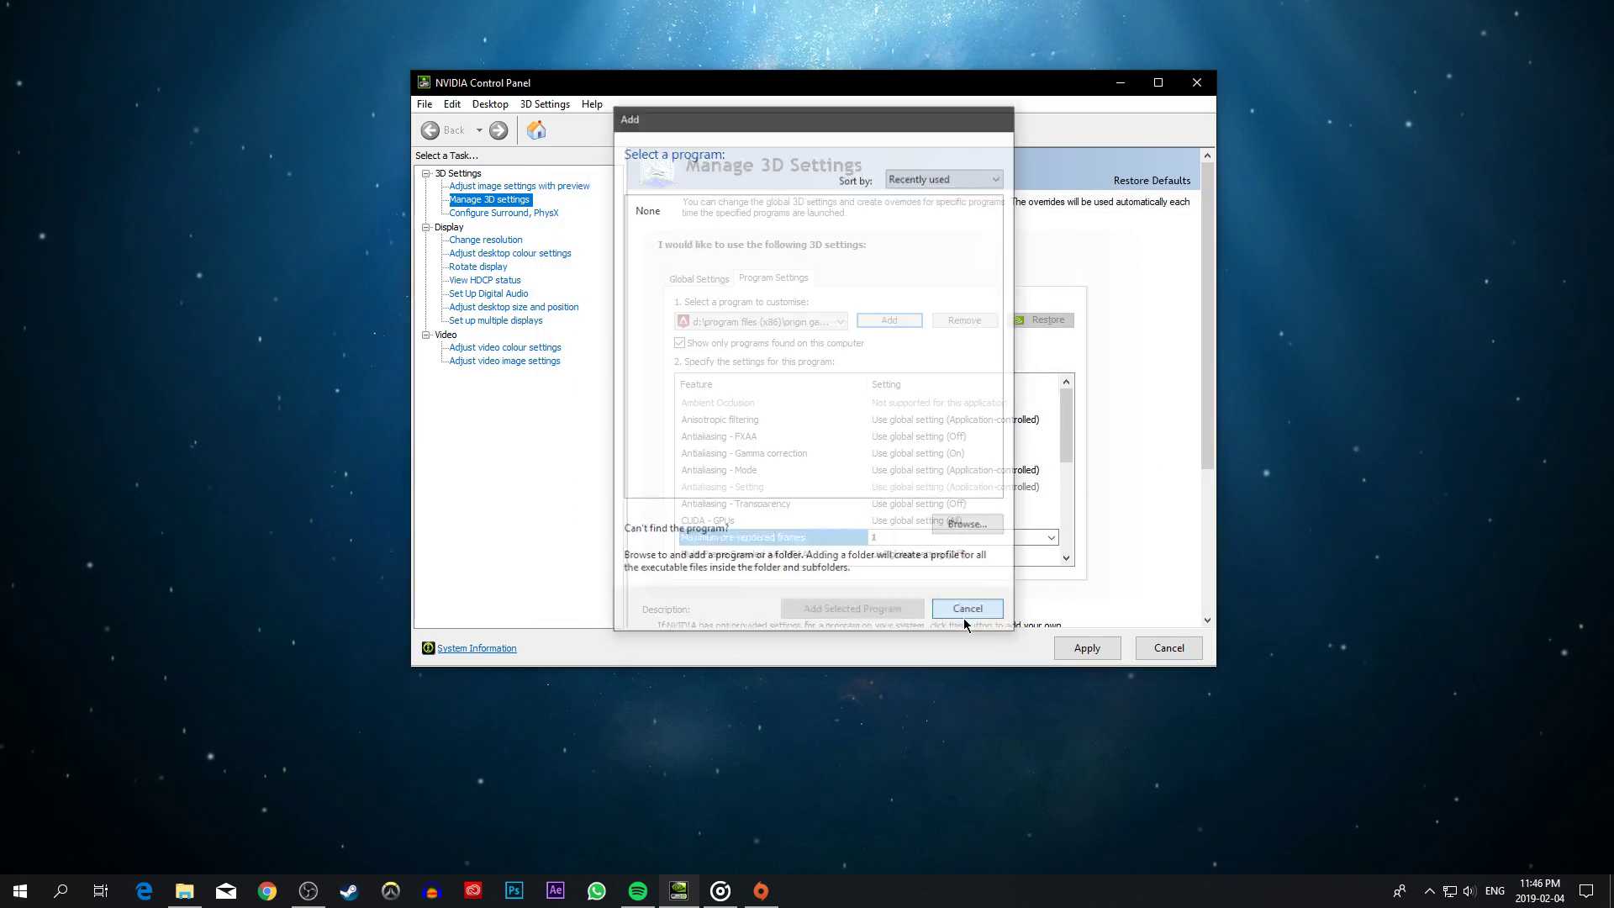
Close NVIDIA Control Panel, answering Nein to the Apply Changes prompt
left_click(965, 608)
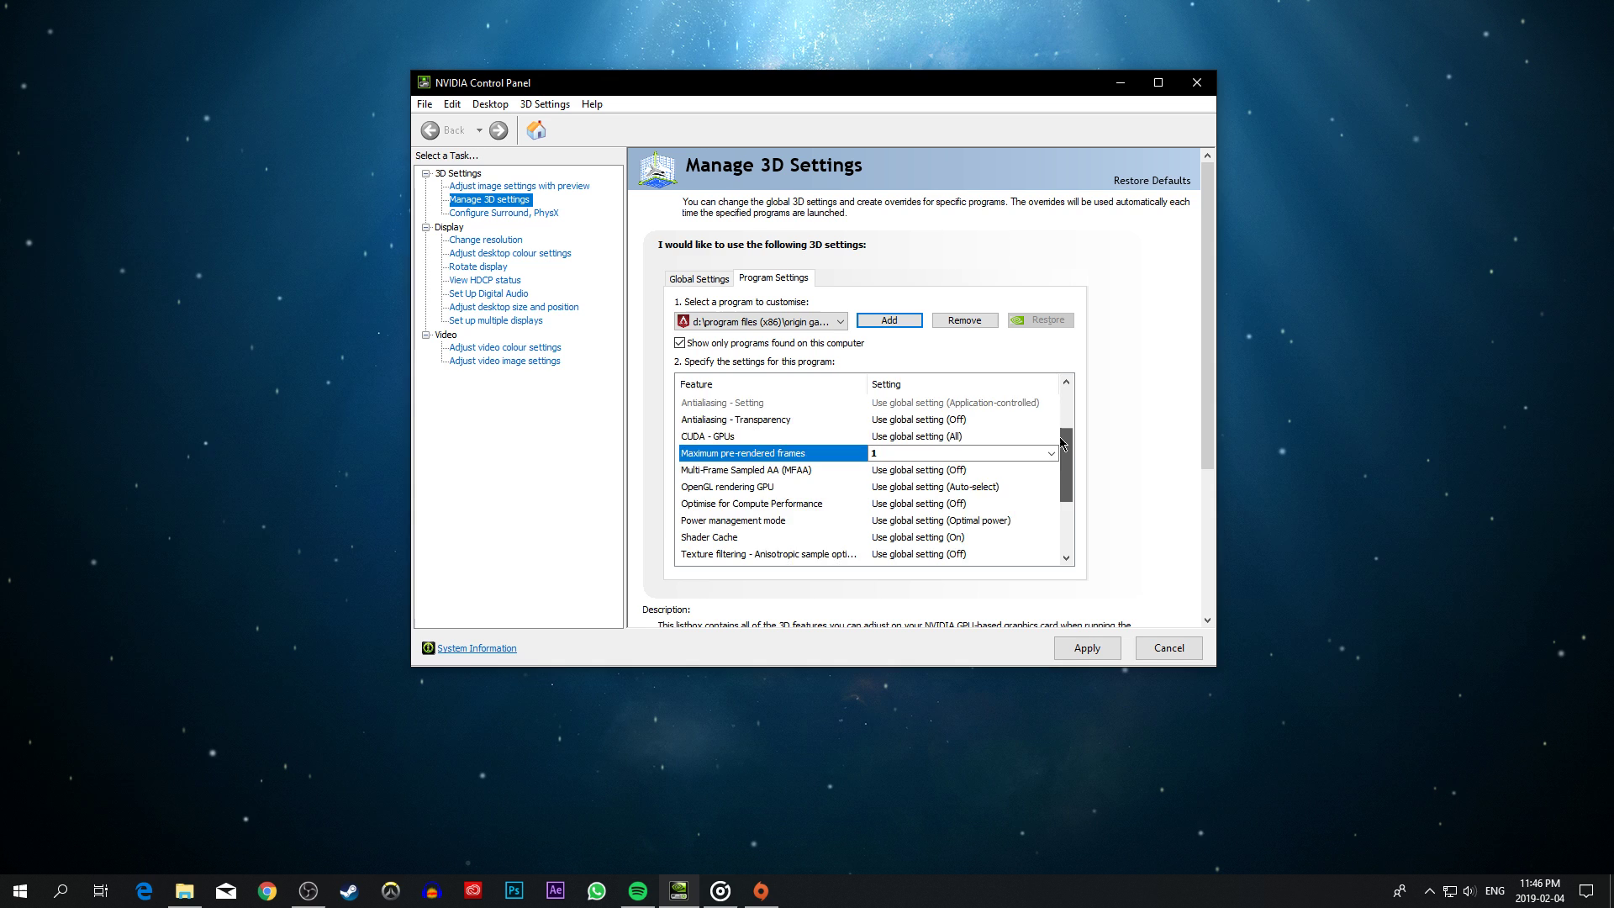
left_click(1050, 424)
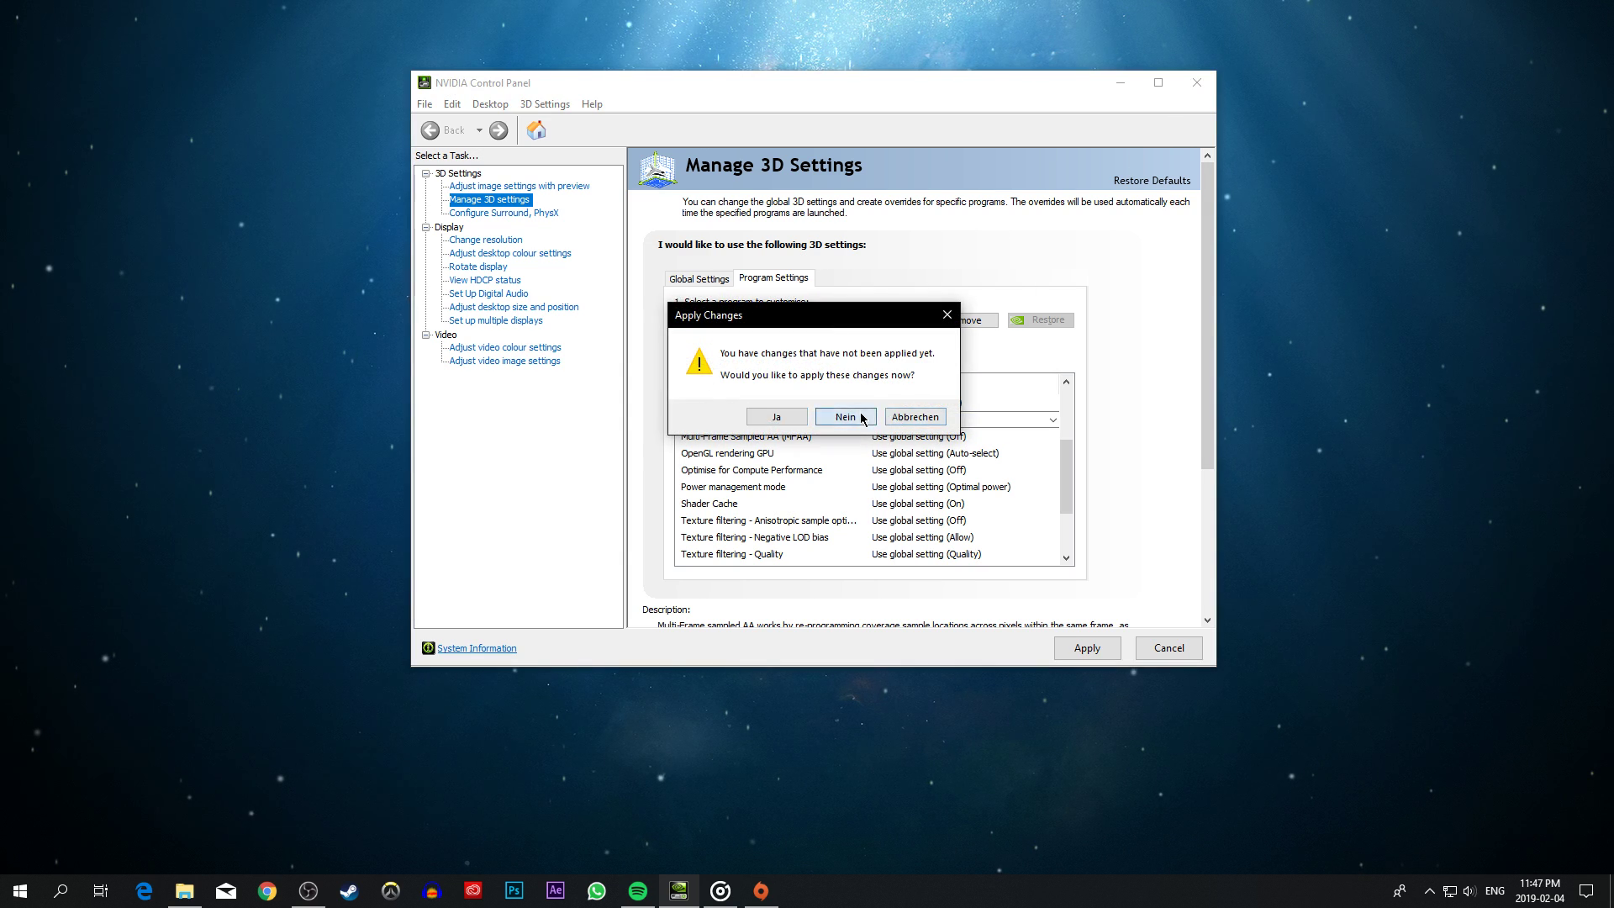
left_click(844, 415)
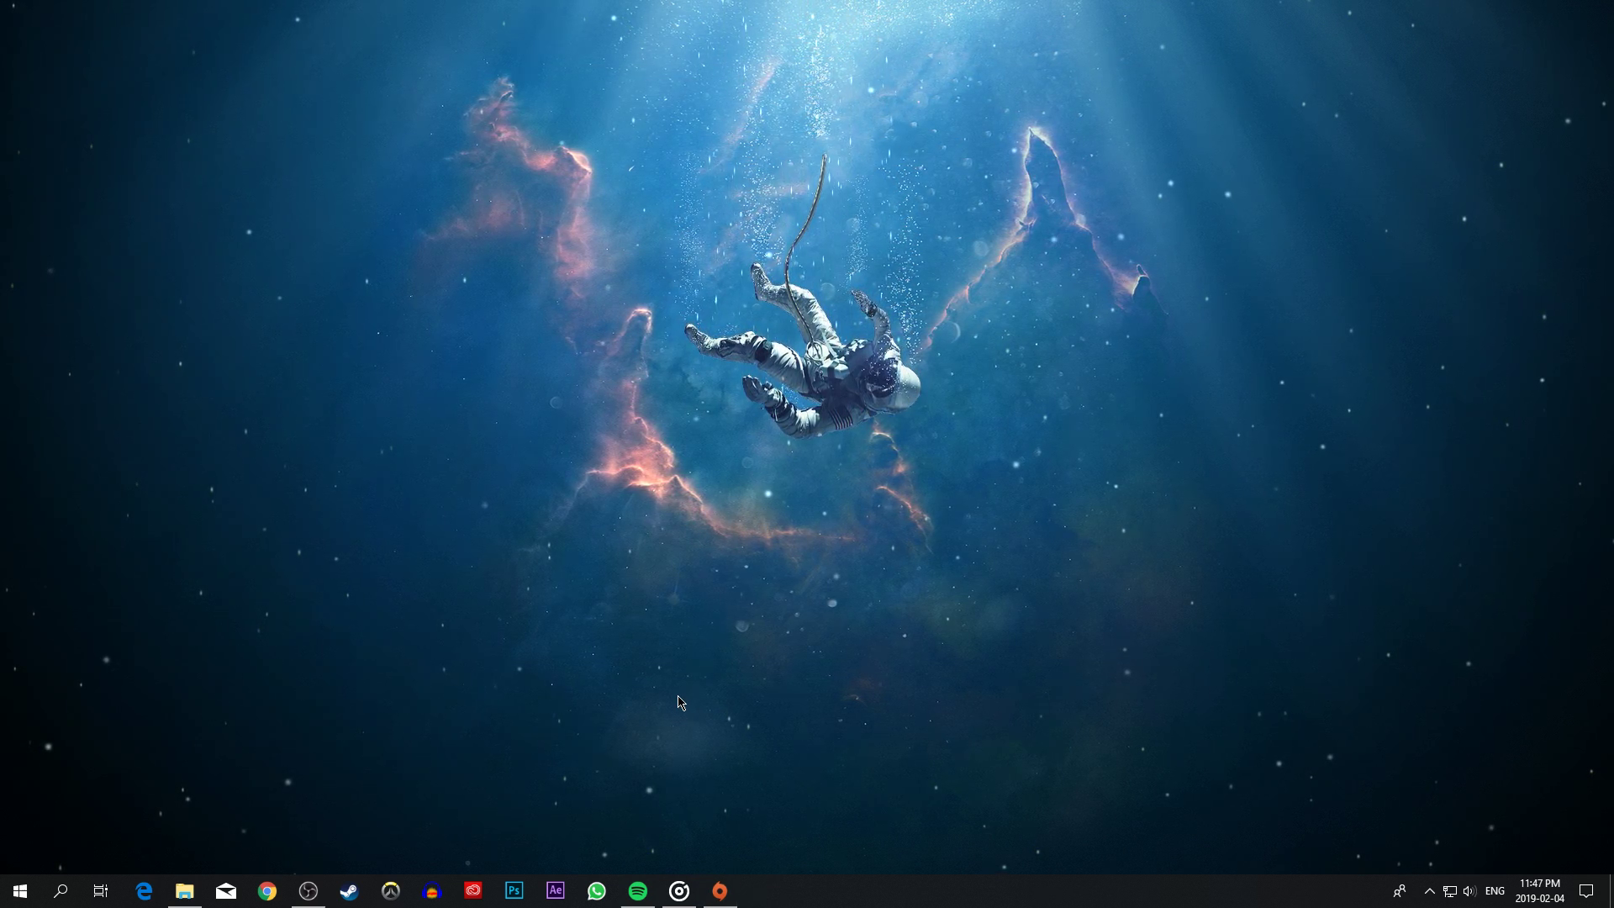